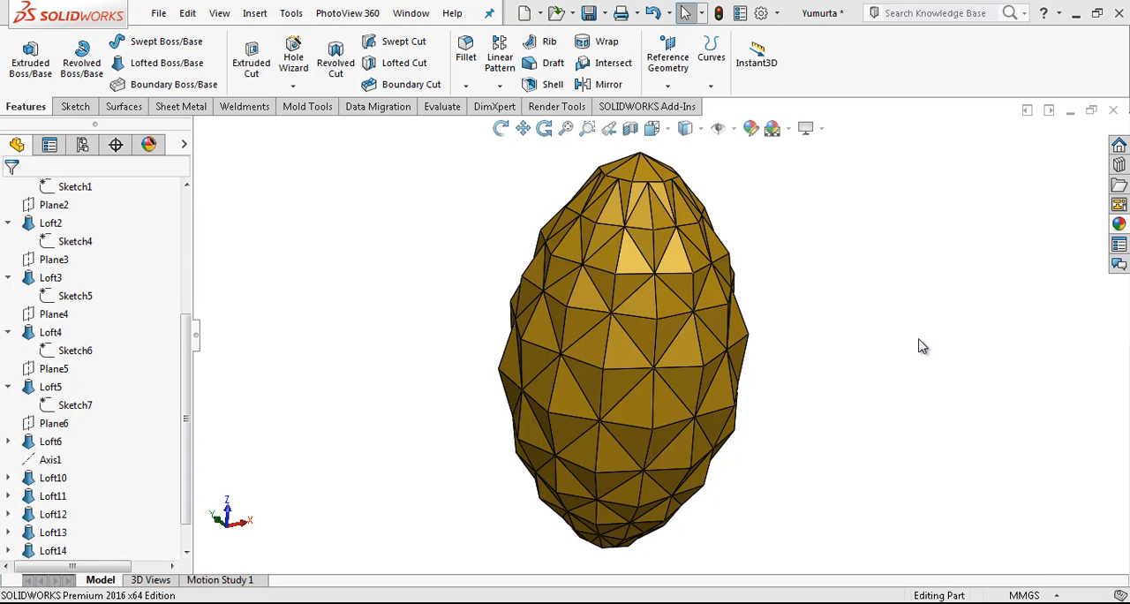
{"action": "mouse_move", "coordinate": [908, 334]}
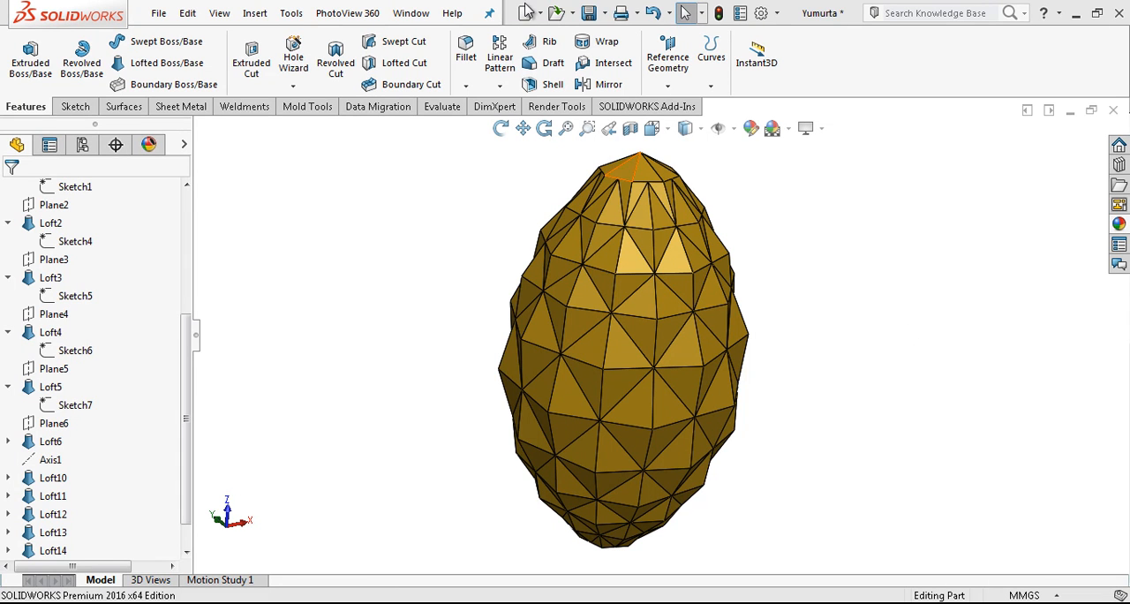
Start a new SOLIDWORKS document from the File menu
{"action": "left_click", "coordinate": [523, 13]}
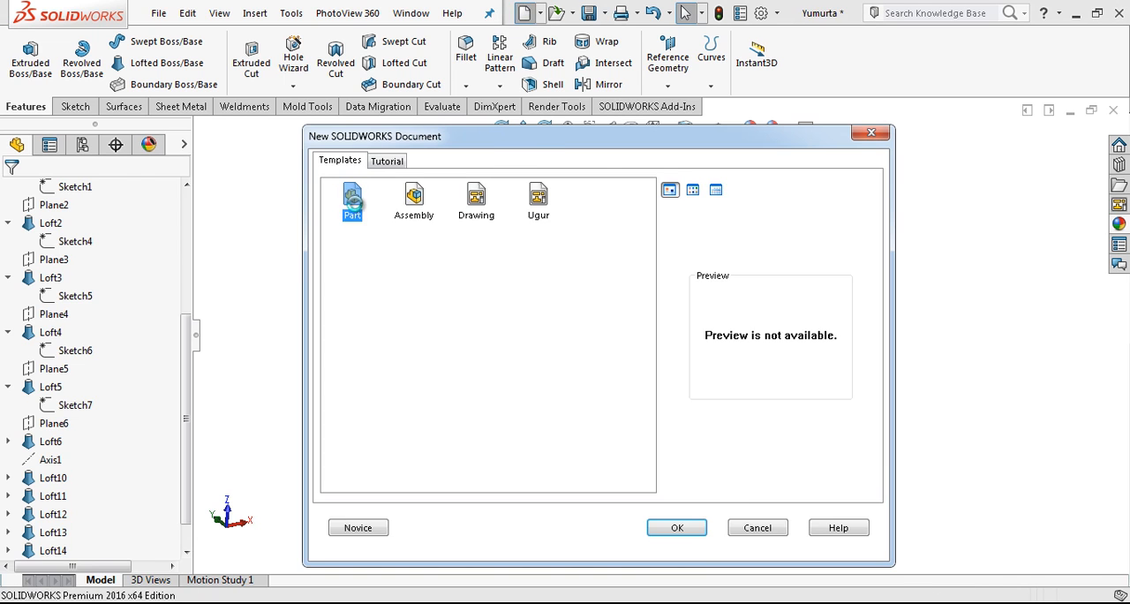
Create a new Part and sketch an eight-sided inscribed polygon on the Front Plane as Sketch1
{"action": "left_click", "coordinate": [677, 527]}
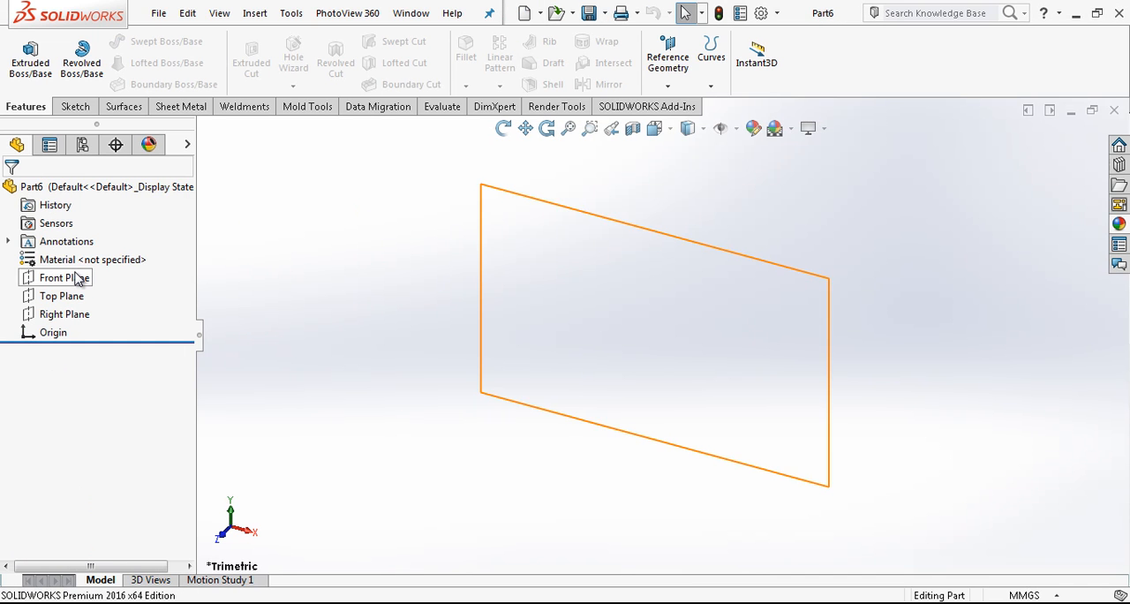
{"action": "left_click", "coordinate": [64, 277]}
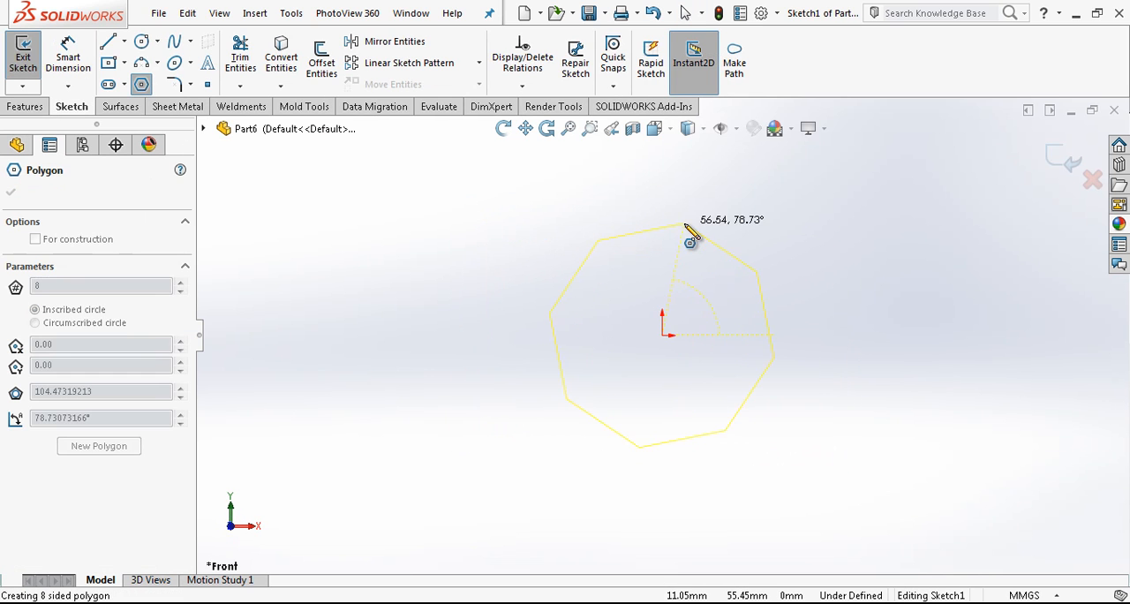
{"action": "left_click", "coordinate": [693, 240]}
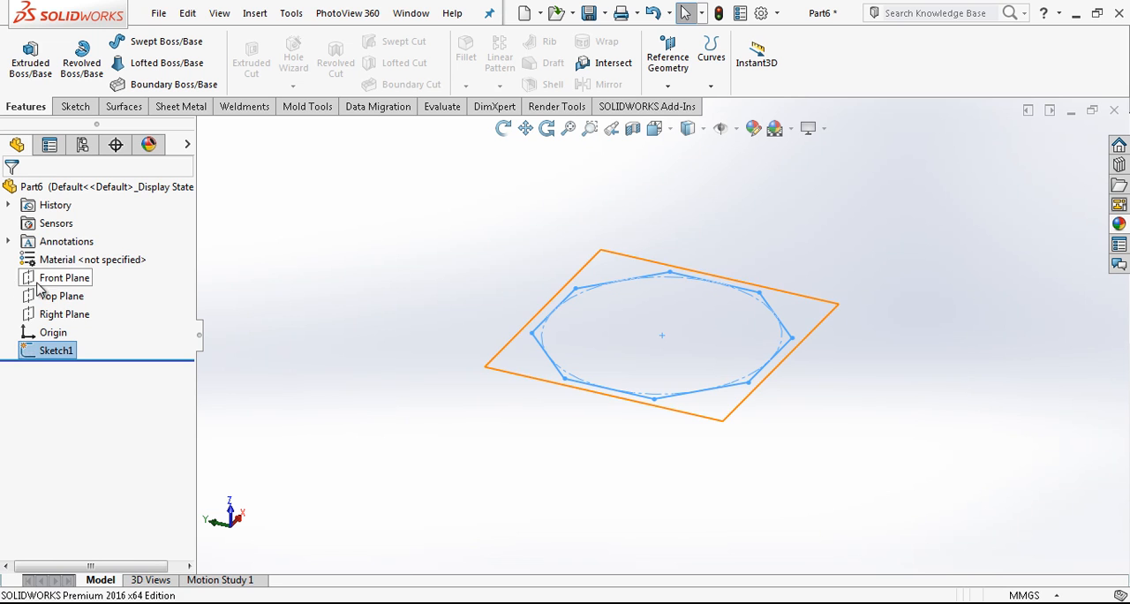
Create reference Plane1 offset from the Front Plane
{"action": "left_click", "coordinate": [64, 278]}
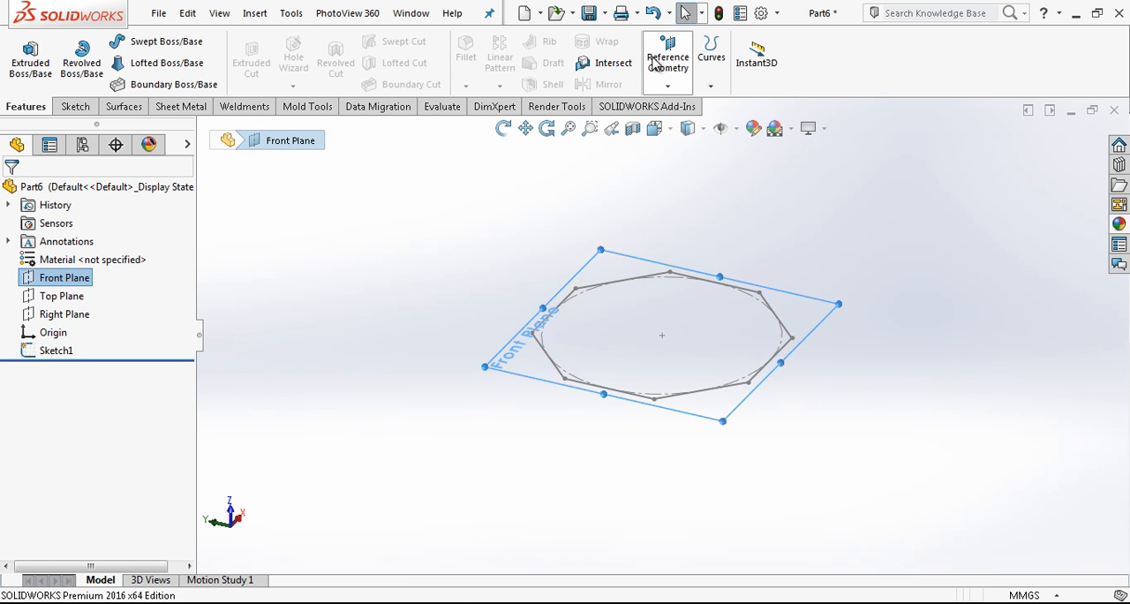
{"action": "left_click", "coordinate": [668, 53]}
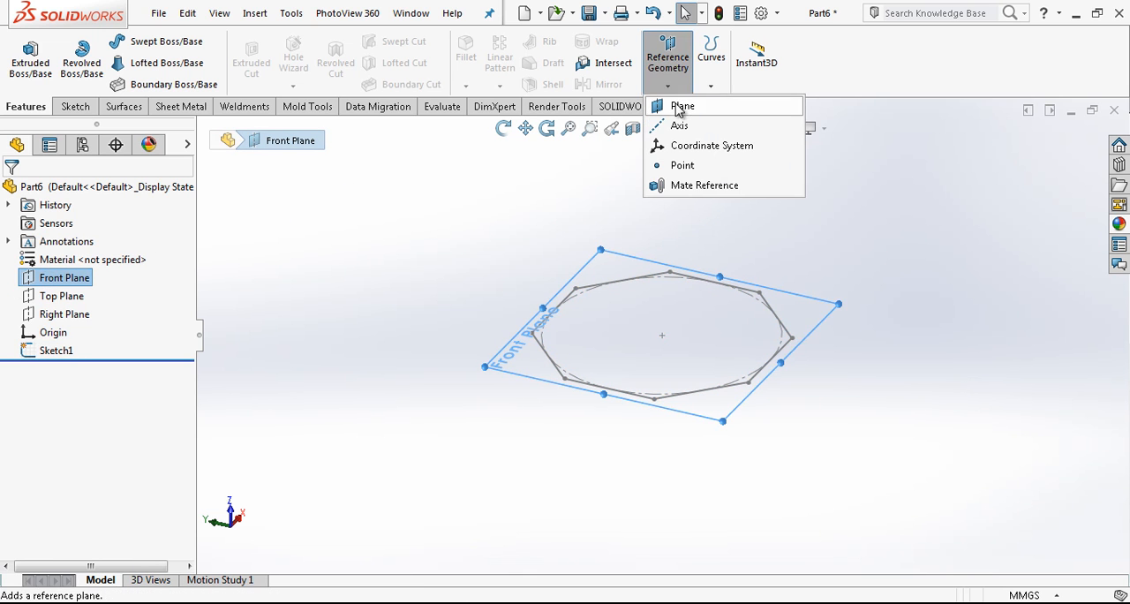
{"action": "left_click", "coordinate": [681, 106]}
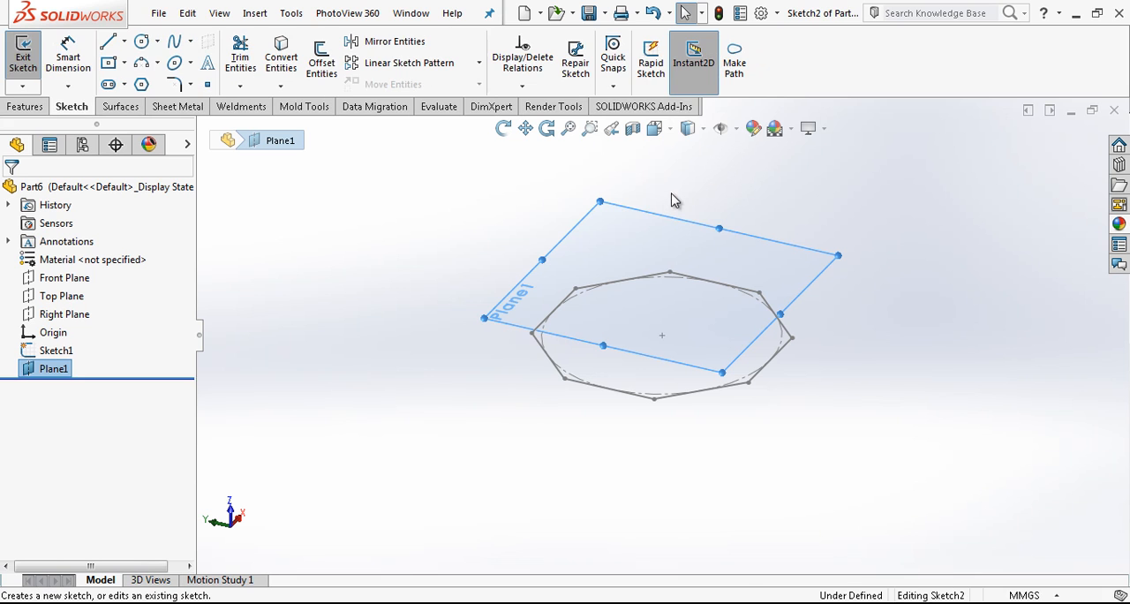
Sketch a smaller eight-sided polygon on Plane1 as Sketch2, viewed normal to the plane
{"action": "left_click", "coordinate": [653, 127]}
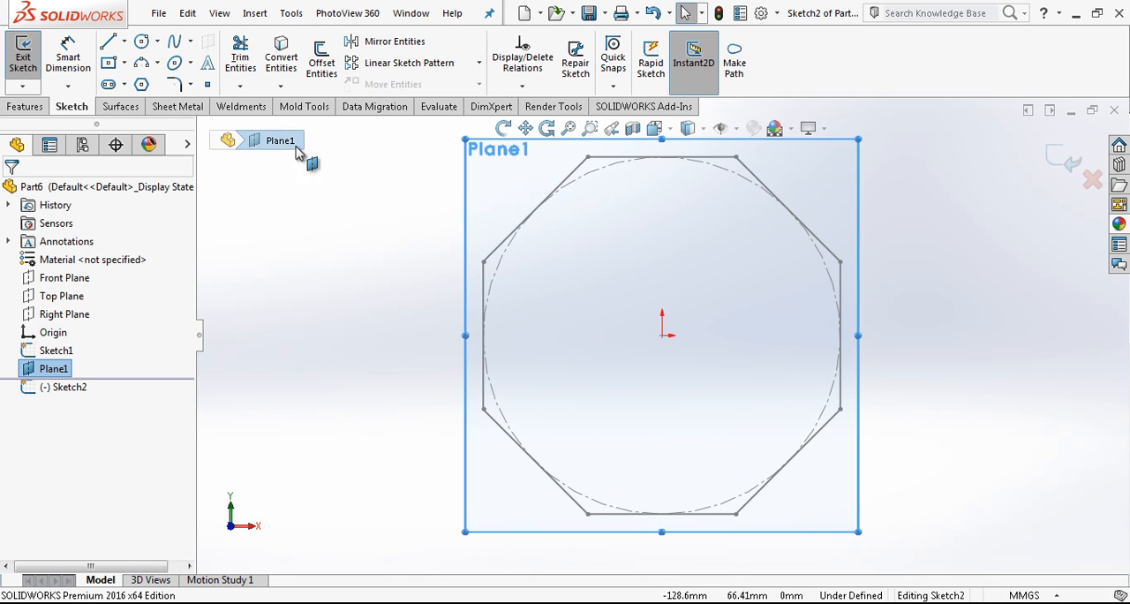
{"action": "left_click", "coordinate": [142, 85]}
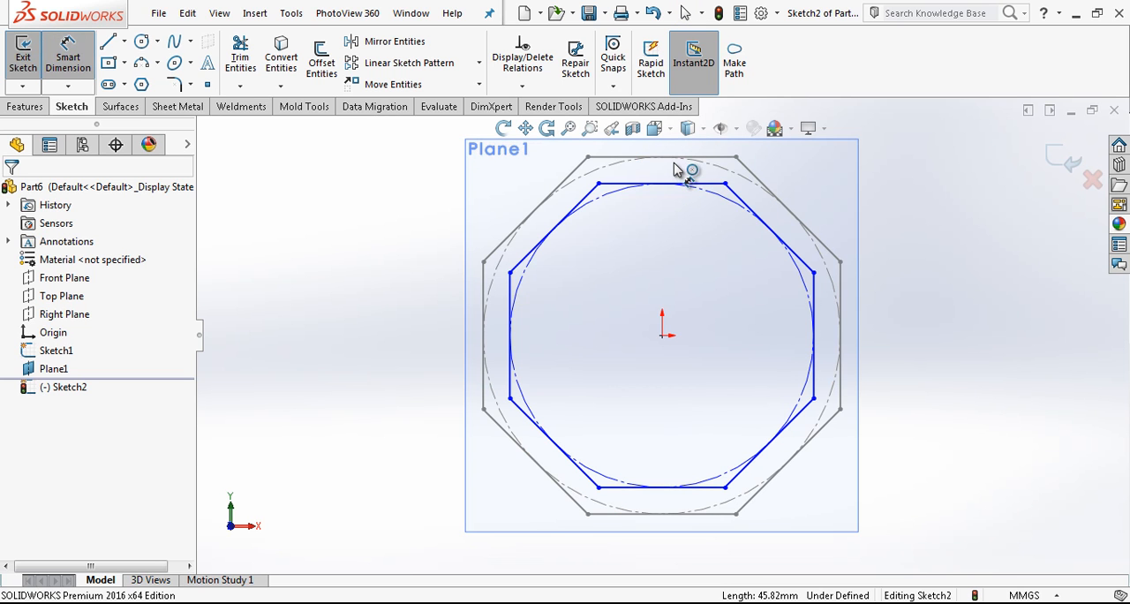
{"action": "left_click", "coordinate": [662, 183]}
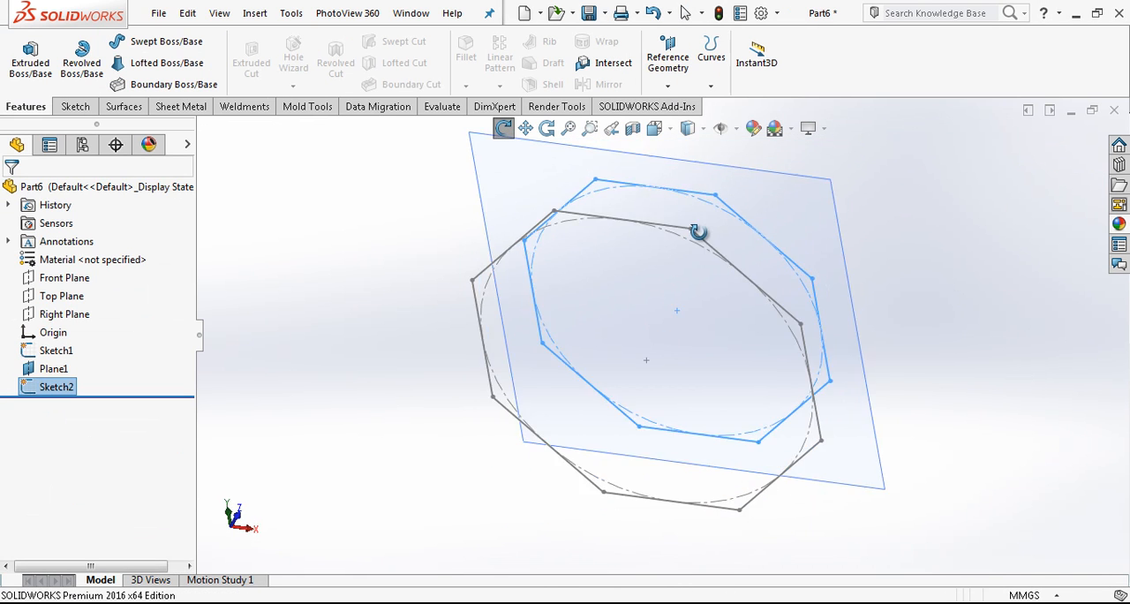
Loft Sketch1 to Sketch2 into a tapered octagonal solid, Loft1
{"action": "left_click_drag", "start_coordinate": [697, 233], "coordinate": [756, 415]}
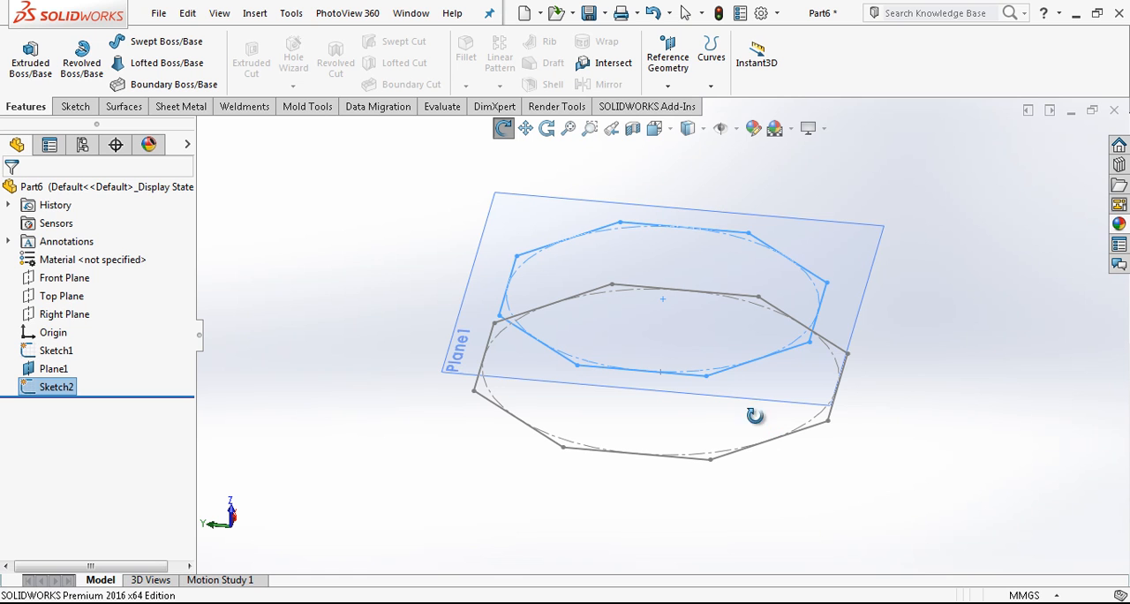
{"action": "mouse_move", "coordinate": [166, 63]}
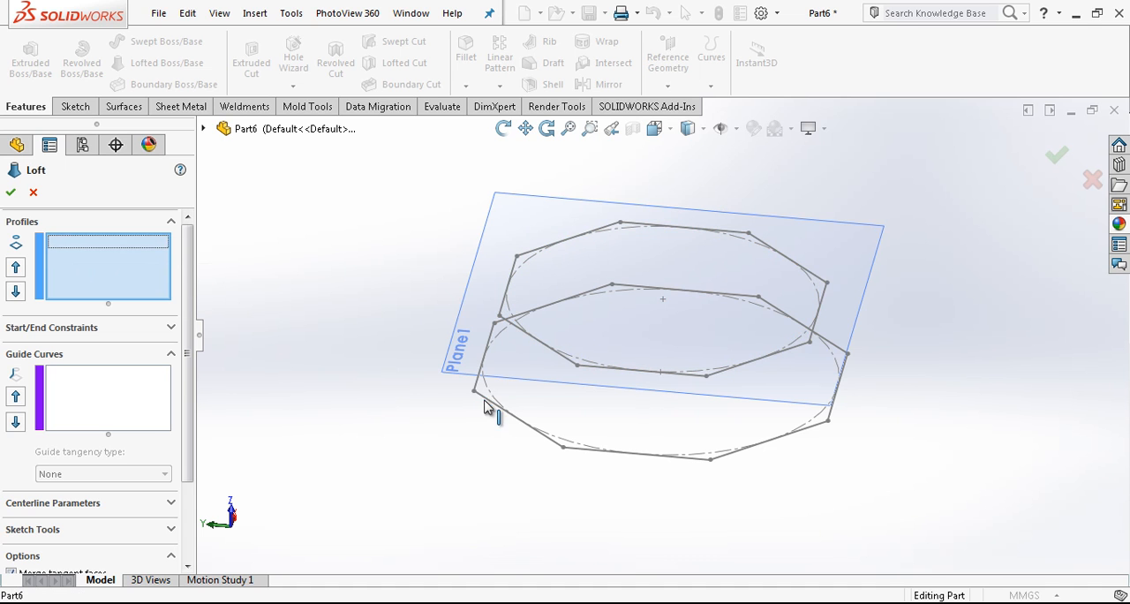
{"action": "left_click", "coordinate": [475, 390]}
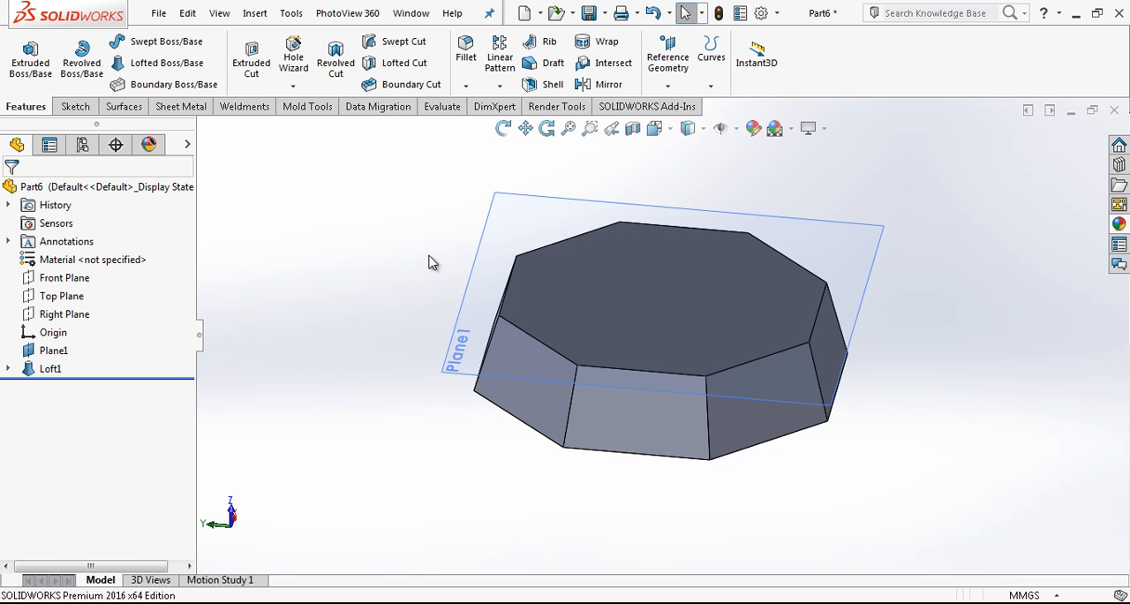
Create Plane2 offset 25 mm above Plane1
{"action": "left_click", "coordinate": [668, 53]}
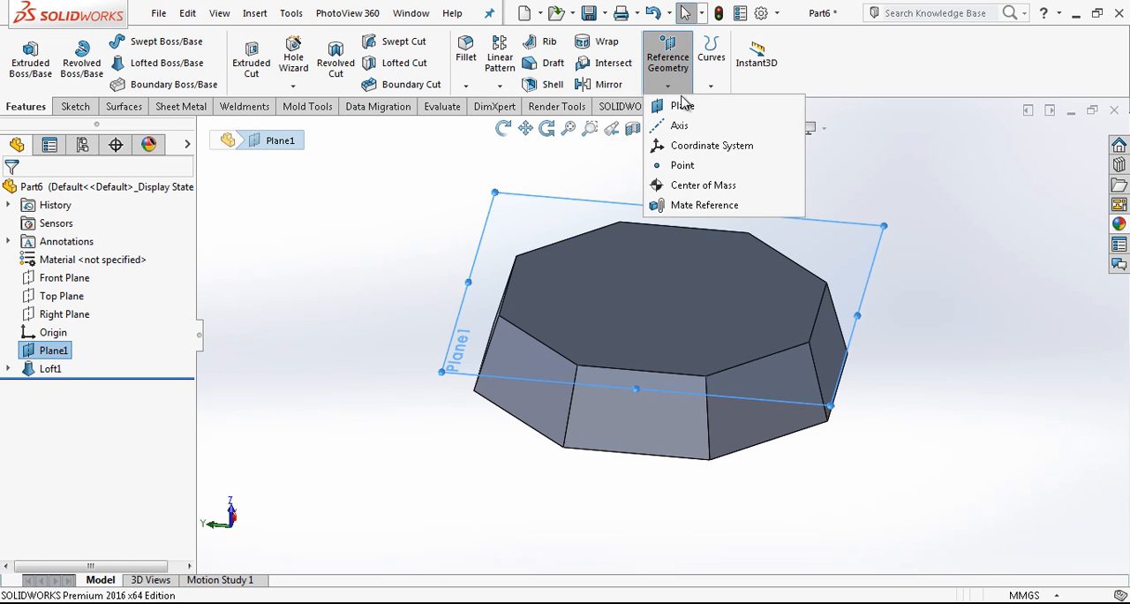
{"action": "left_click", "coordinate": [682, 106]}
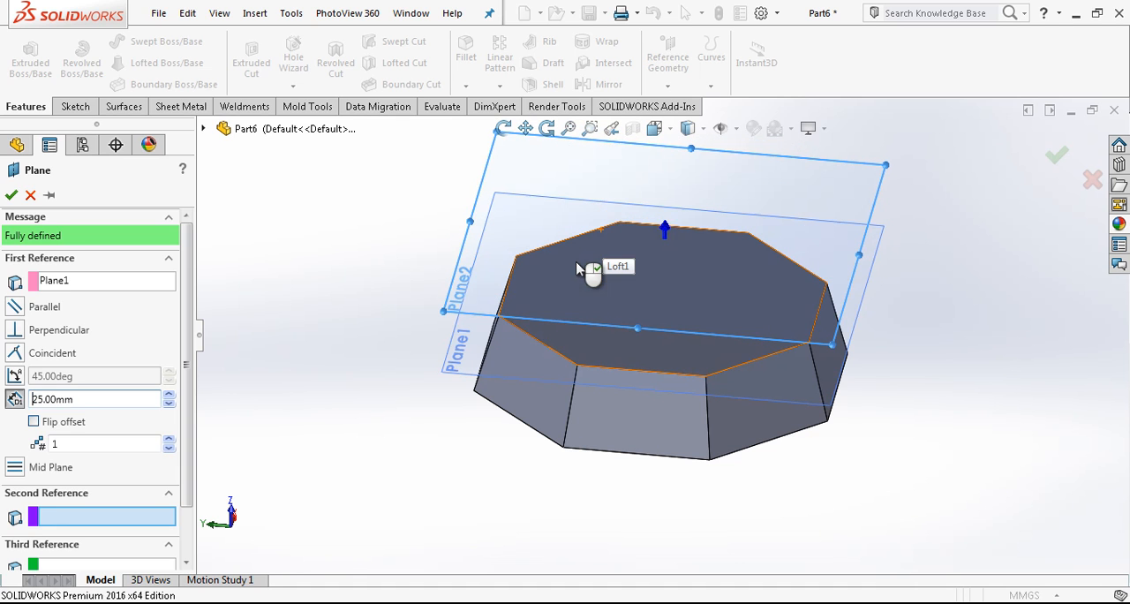
{"action": "left_click", "coordinate": [10, 196]}
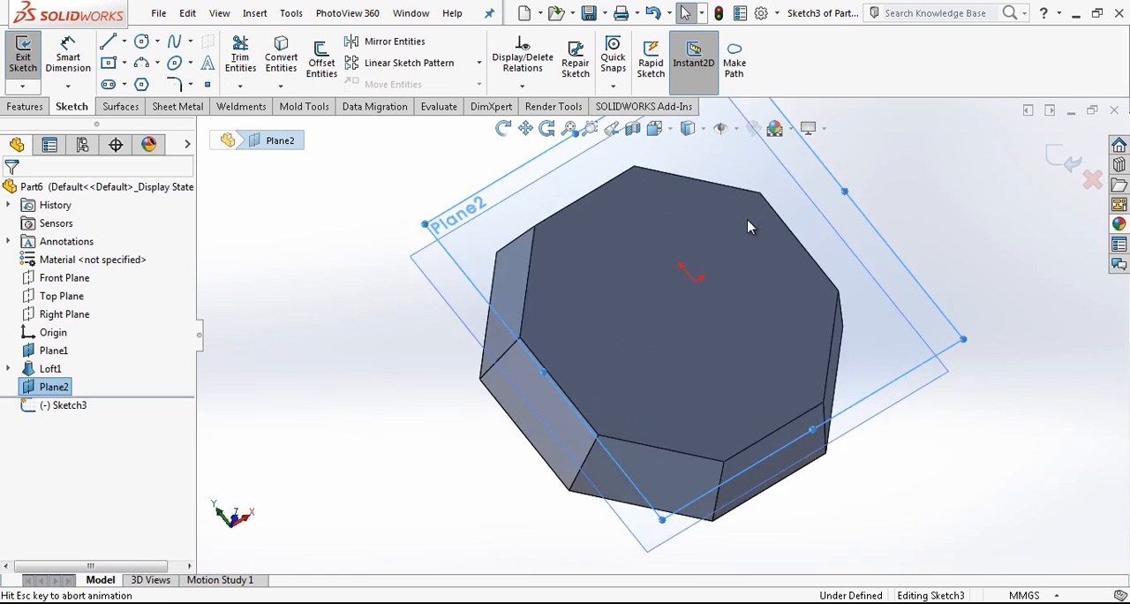
Sketch an octagon on Plane2 inset 2.5 mm from the top edges as Sketch3
{"action": "left_click", "coordinate": [321, 56]}
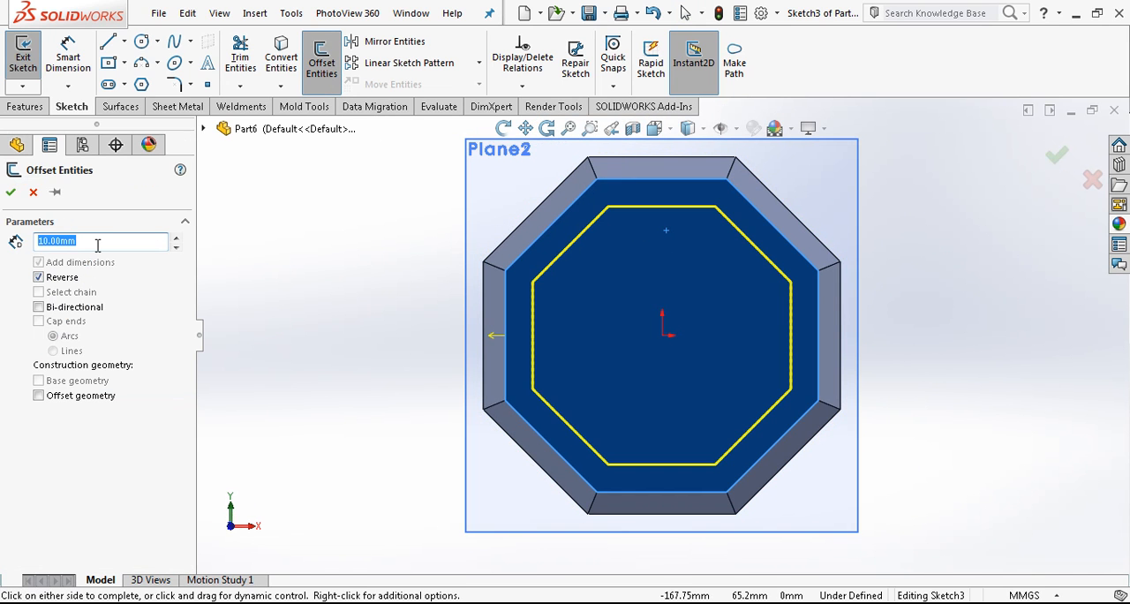
{"action": "type", "text": "2.5"}
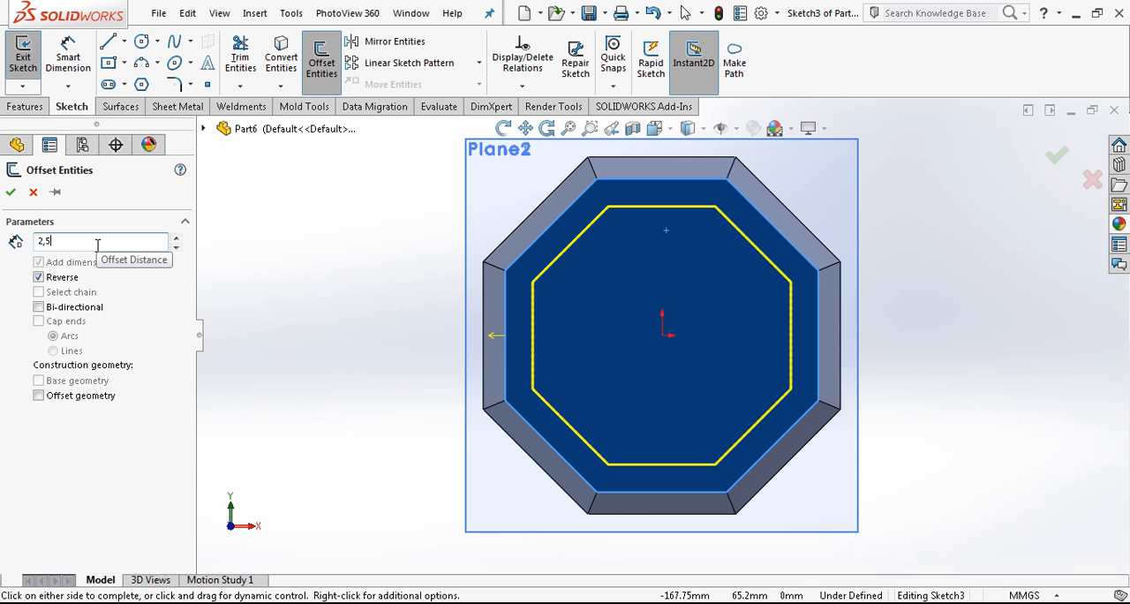
{"action": "left_click", "coordinate": [11, 192]}
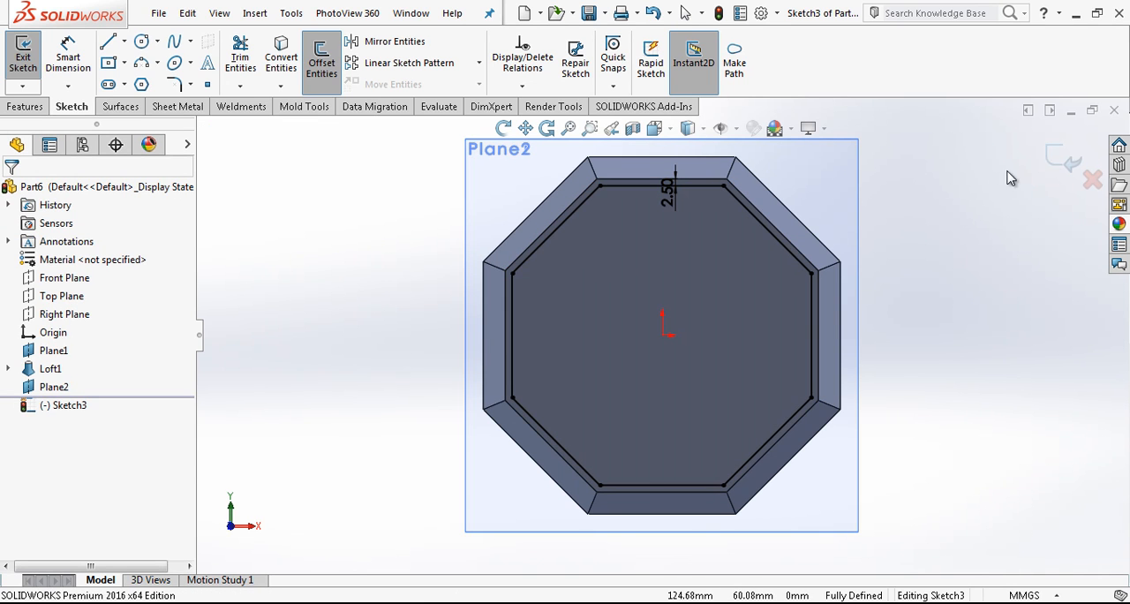
{"action": "left_click", "coordinate": [21, 53]}
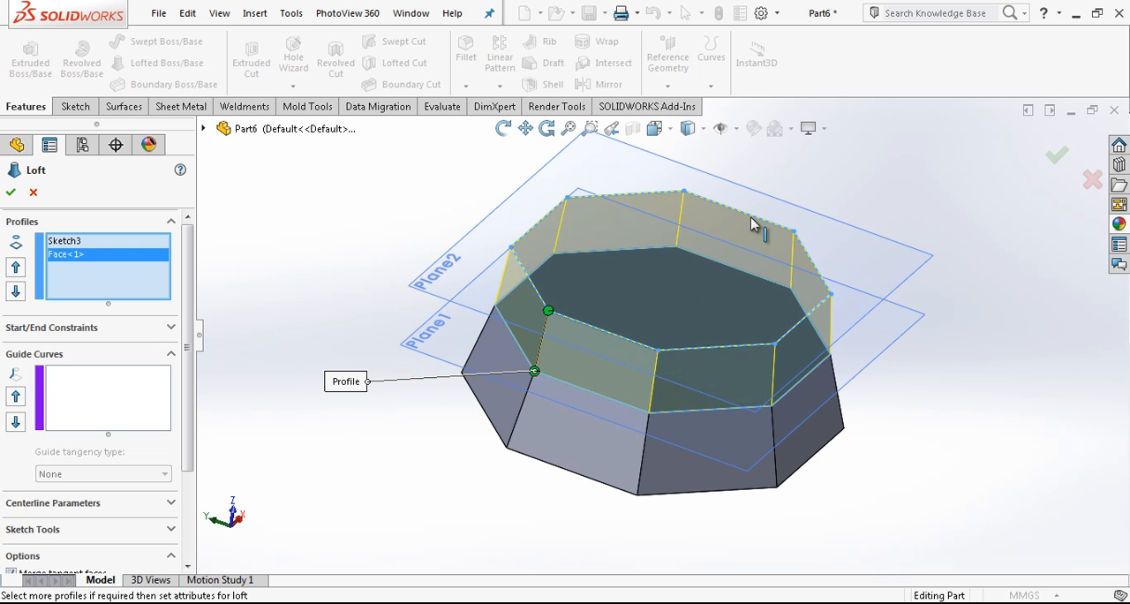
Accept Loft2 joining the top face to Sketch3, then begin a plane 9 mm above Plane2
{"action": "left_click", "coordinate": [10, 192]}
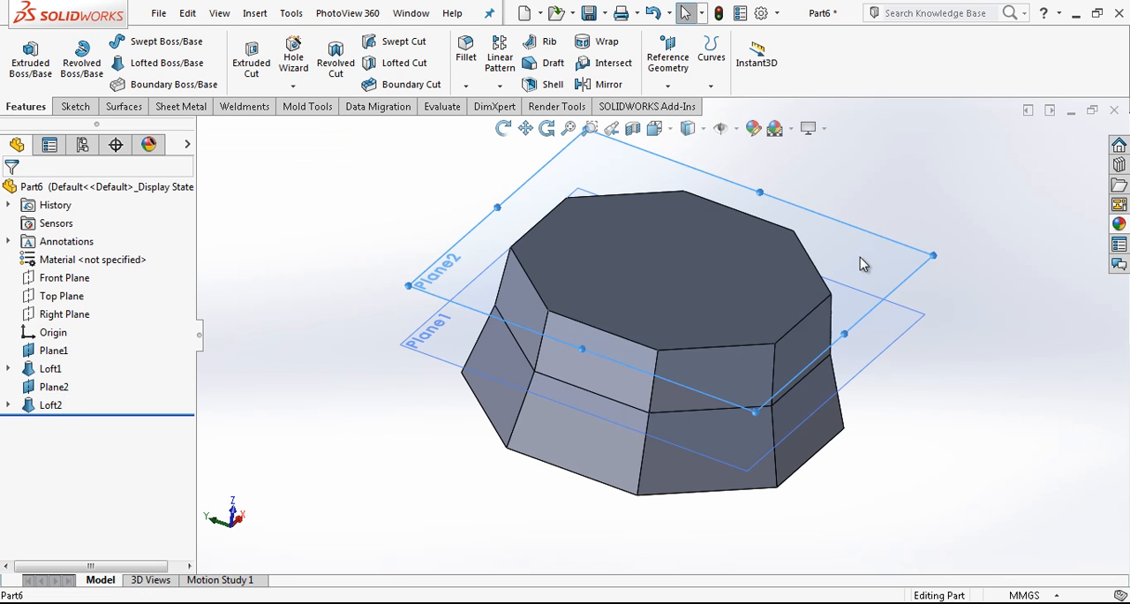
{"action": "left_click", "coordinate": [667, 57]}
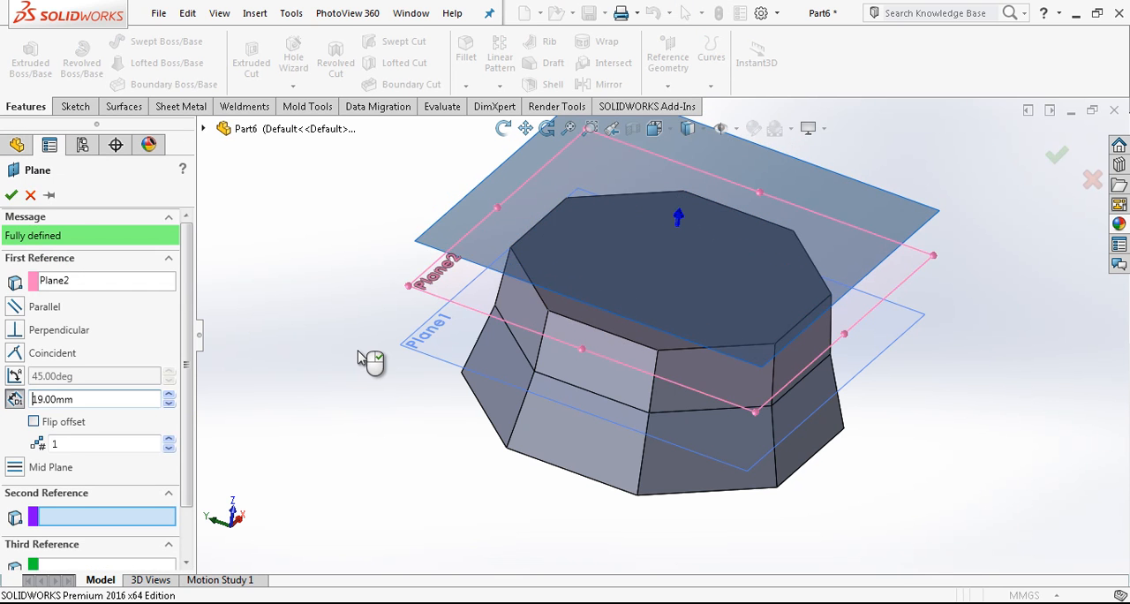
Confirm Plane3, sketch an inward-offset octagon Sketch4 on it, and loft the top face up to it as Loft3
{"action": "left_click", "coordinate": [10, 196]}
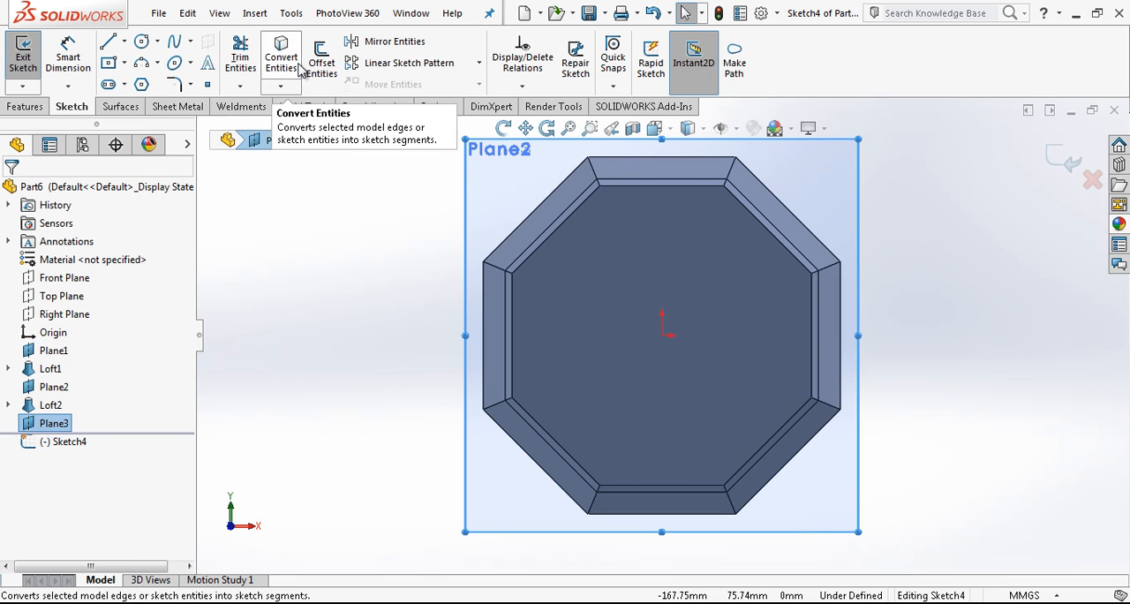
{"action": "left_click", "coordinate": [321, 56]}
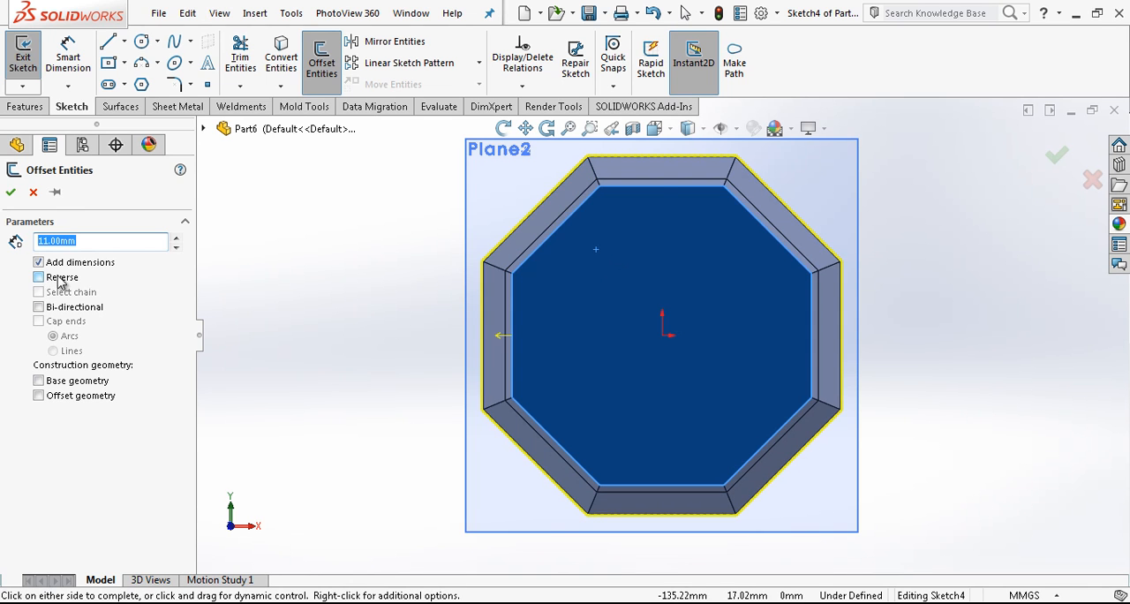
{"action": "left_click", "coordinate": [10, 193]}
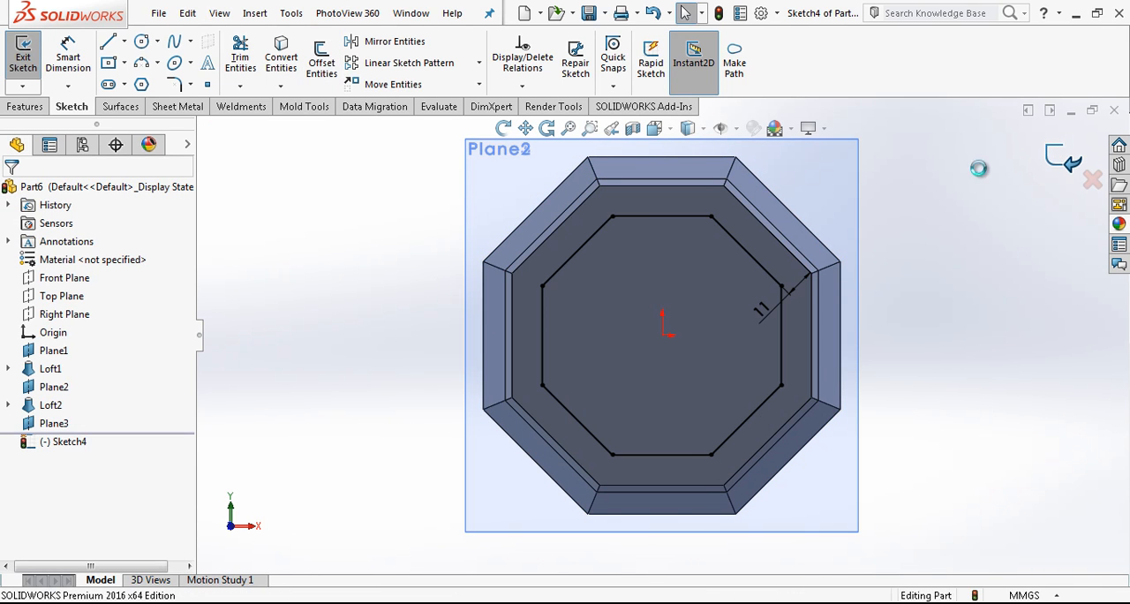
{"action": "left_click", "coordinate": [21, 55]}
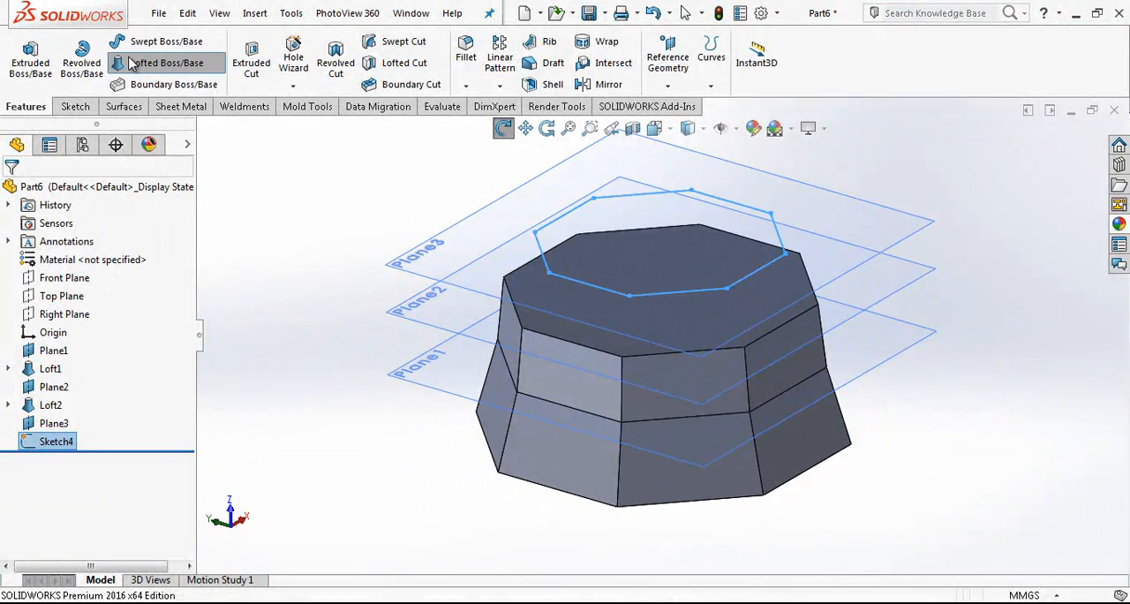
{"action": "left_click", "coordinate": [163, 63]}
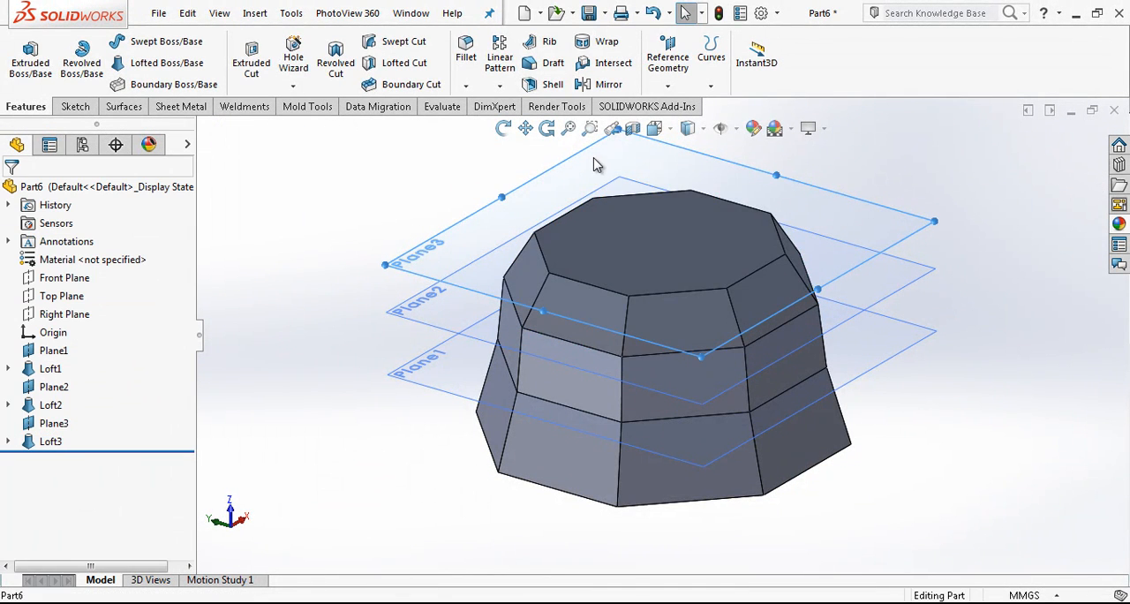
Create Plane4 from Plane3 and sketch an inward-offset octagon Sketch5 on it
{"action": "left_click", "coordinate": [53, 424]}
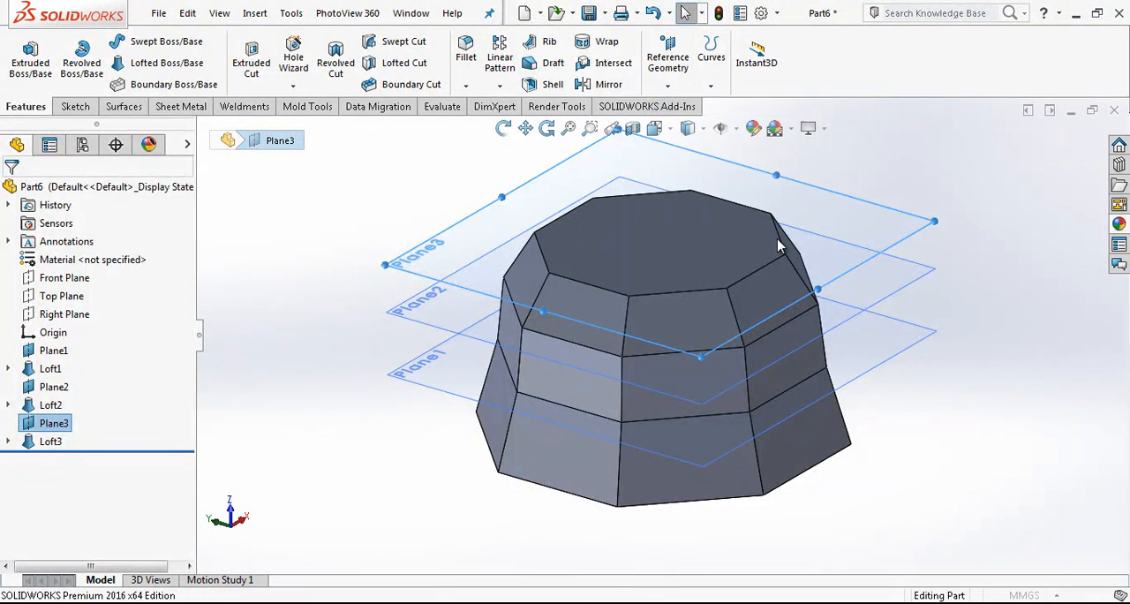
{"action": "double_click", "coordinate": [53, 424]}
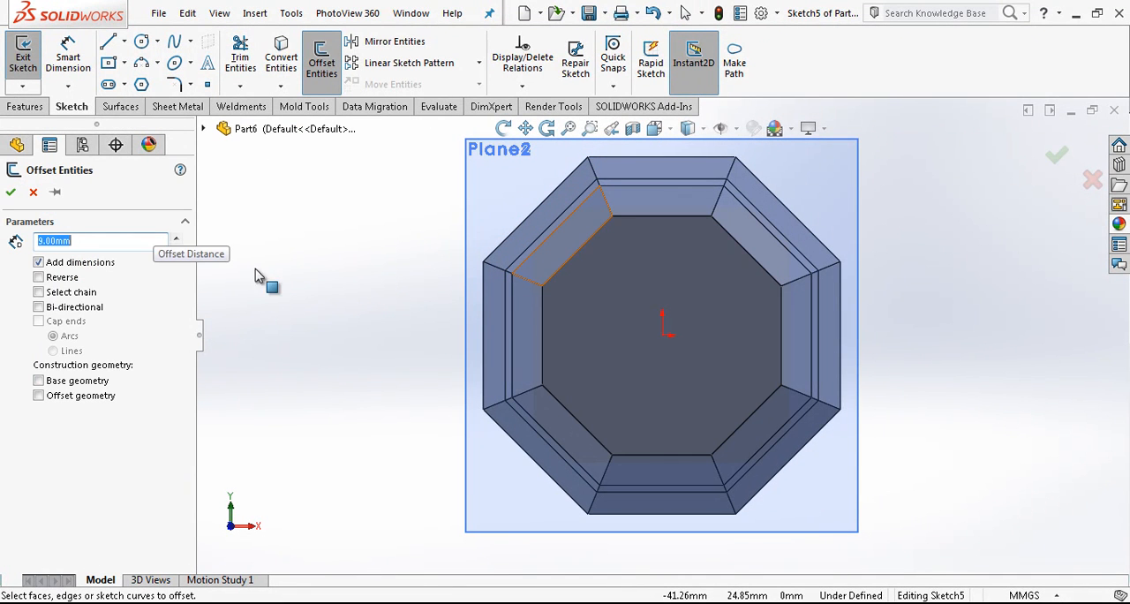
{"action": "left_click", "coordinate": [39, 277]}
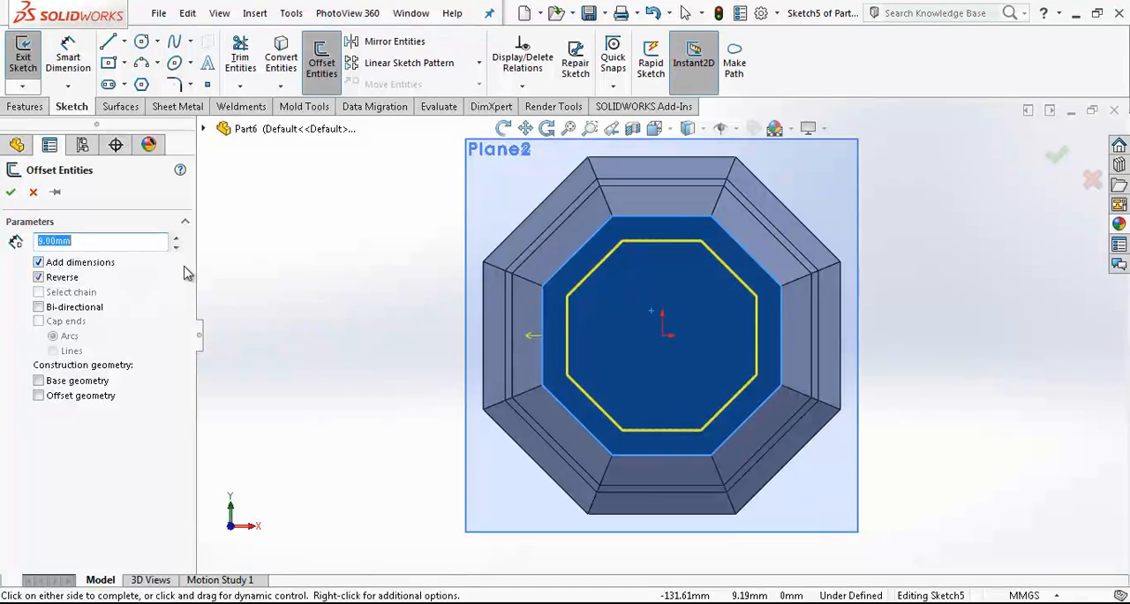
{"action": "left_click", "coordinate": [11, 192]}
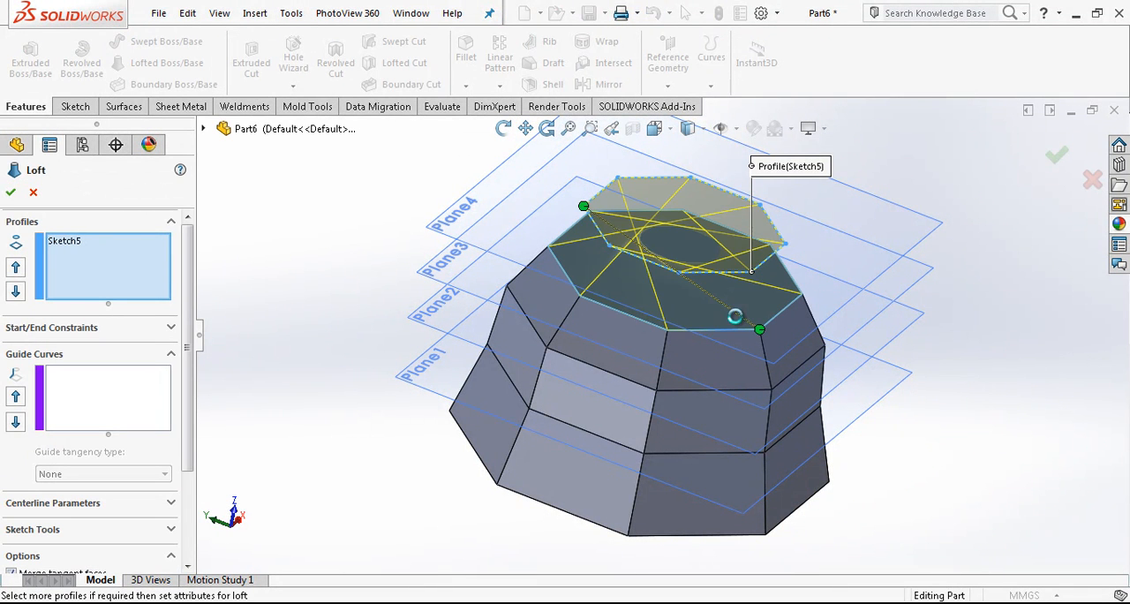
Loft the top face to Sketch5 as Loft4, dragging the connectors to twist the faces
{"action": "left_click", "coordinate": [618, 251]}
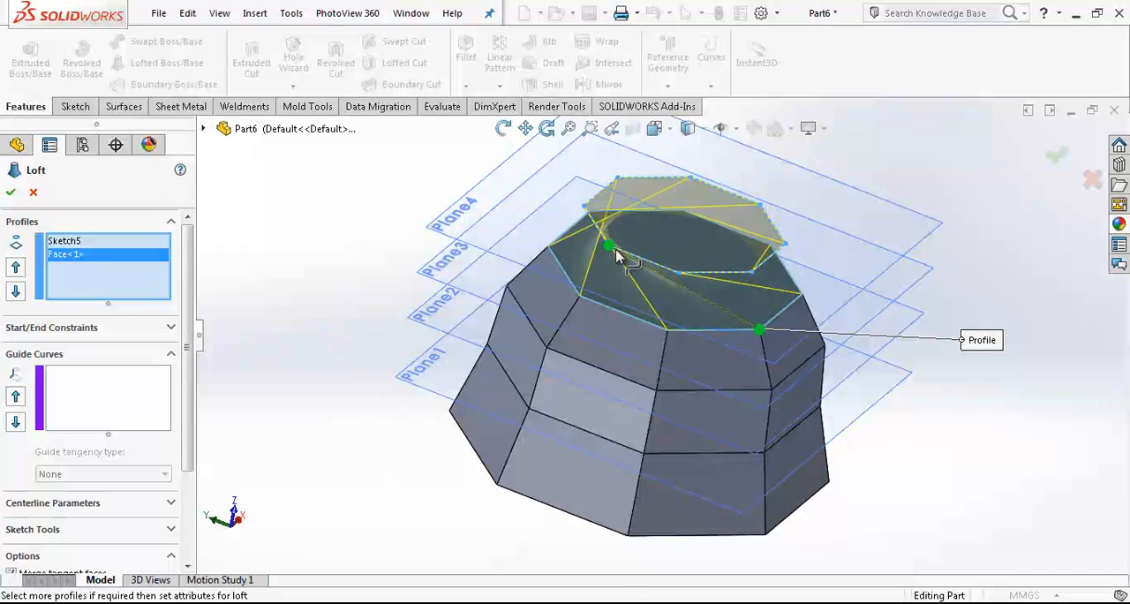
{"action": "left_click_drag", "start_coordinate": [609, 246], "coordinate": [678, 272]}
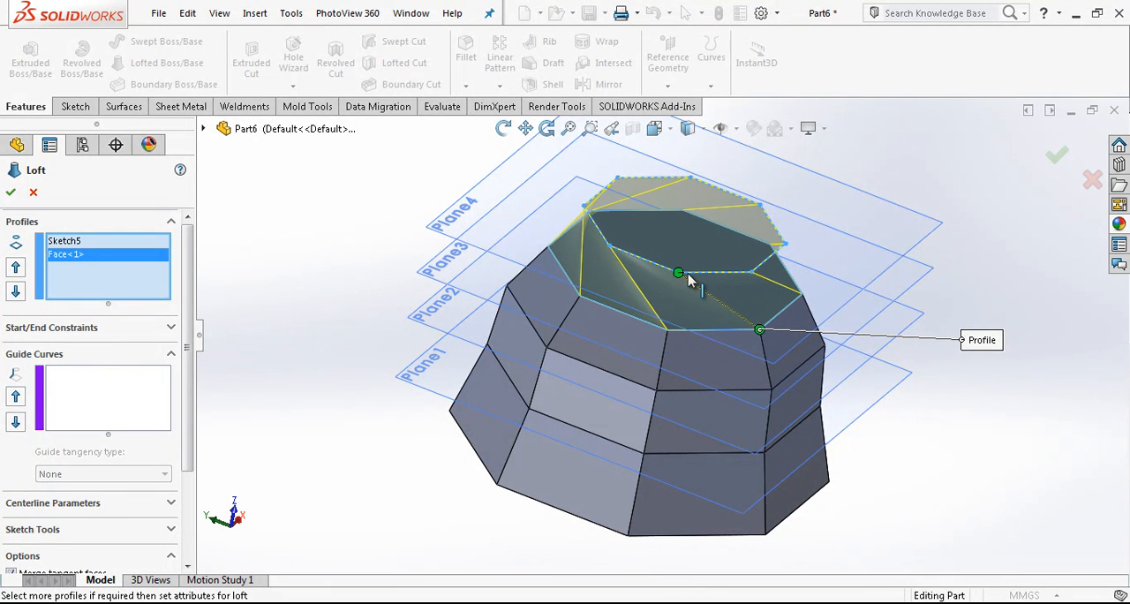
{"action": "left_click_drag", "start_coordinate": [678, 272], "coordinate": [751, 272]}
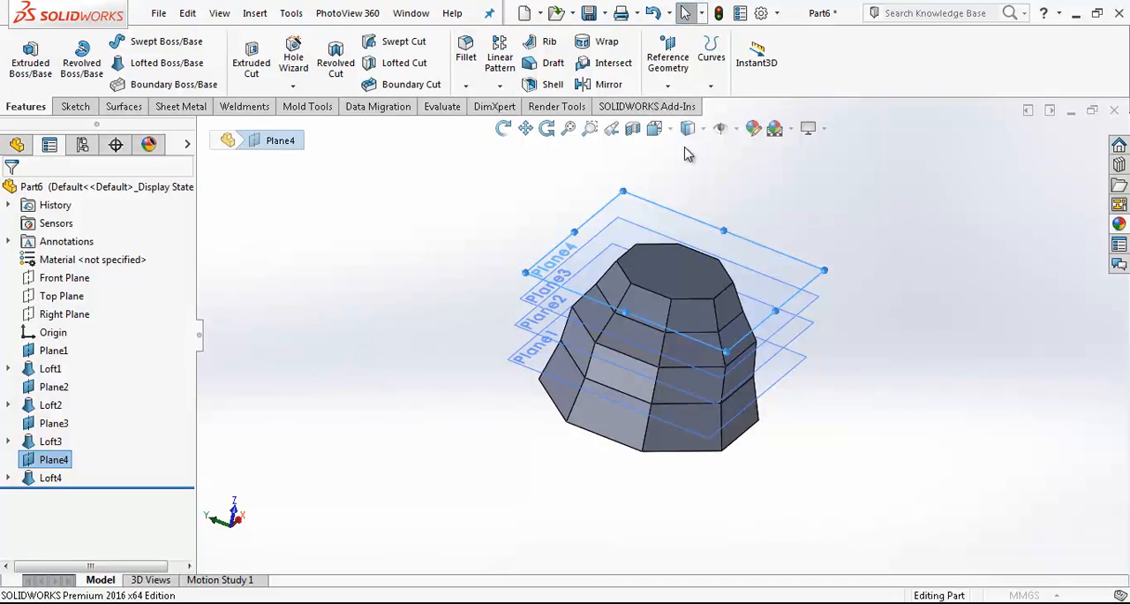
Create Plane5 offset 19 mm from Plane4, sketch octagon Sketch6 on it, and loft the top face up as Loft5
{"action": "double_click", "coordinate": [53, 459]}
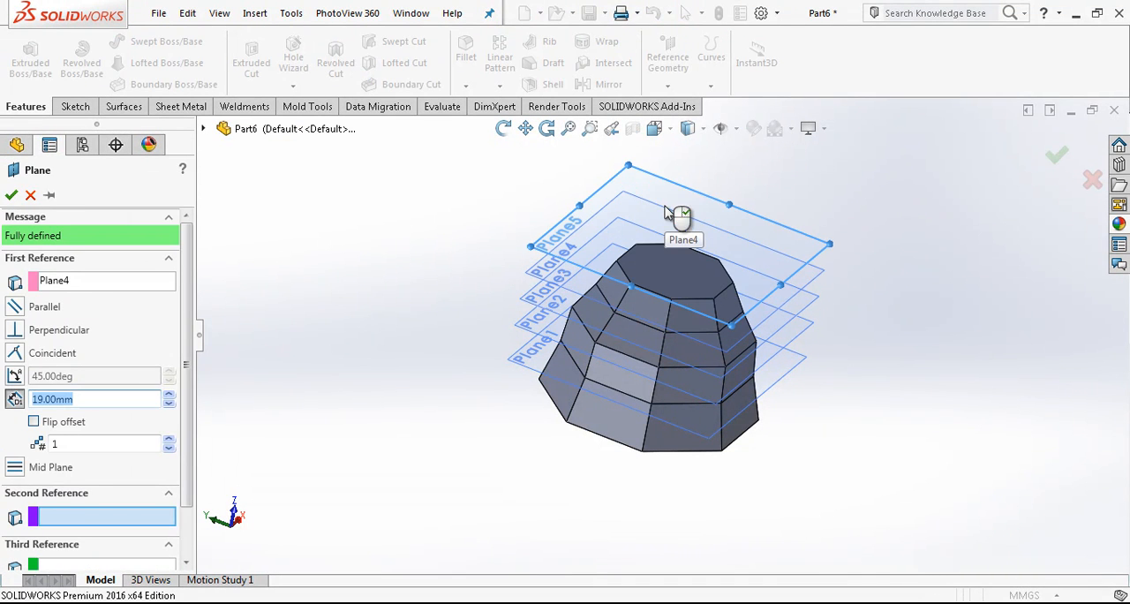
{"action": "left_click", "coordinate": [10, 196]}
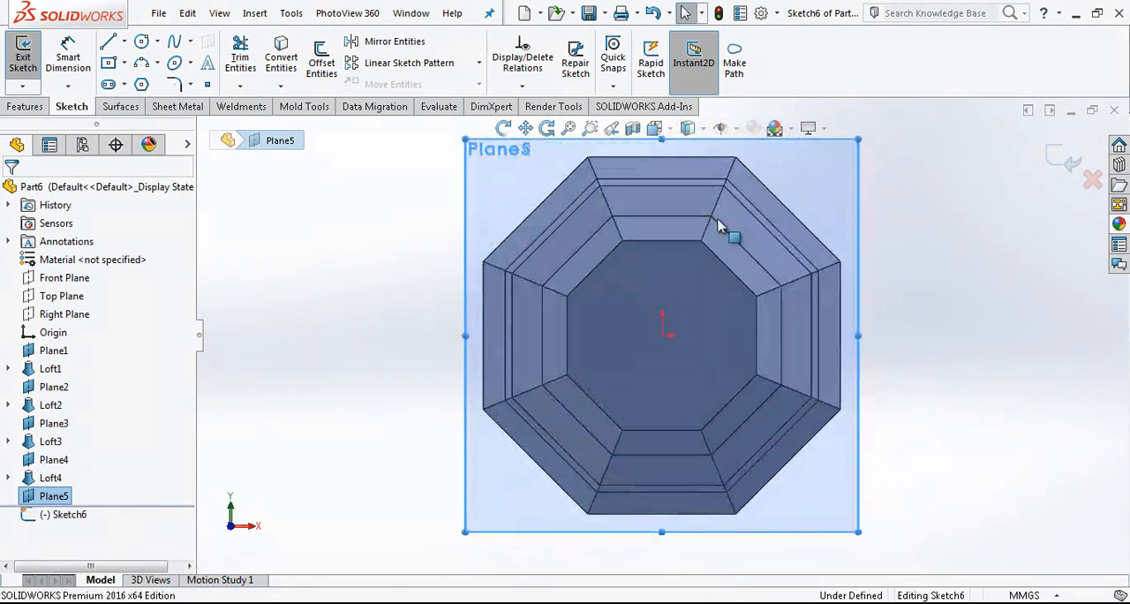
{"action": "left_click", "coordinate": [321, 55]}
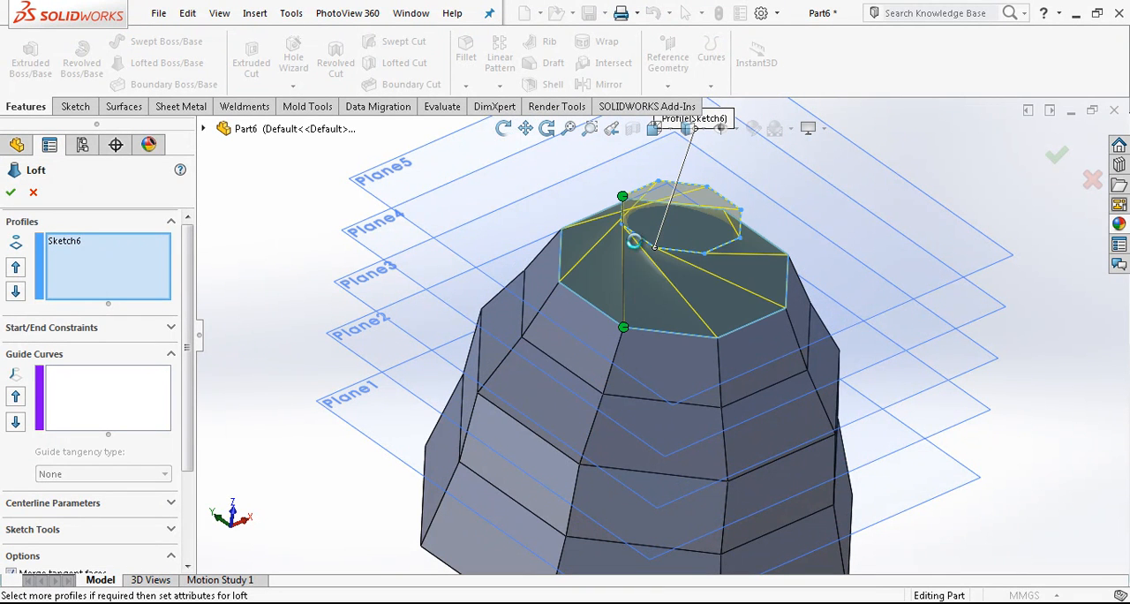
{"action": "left_click", "coordinate": [644, 244]}
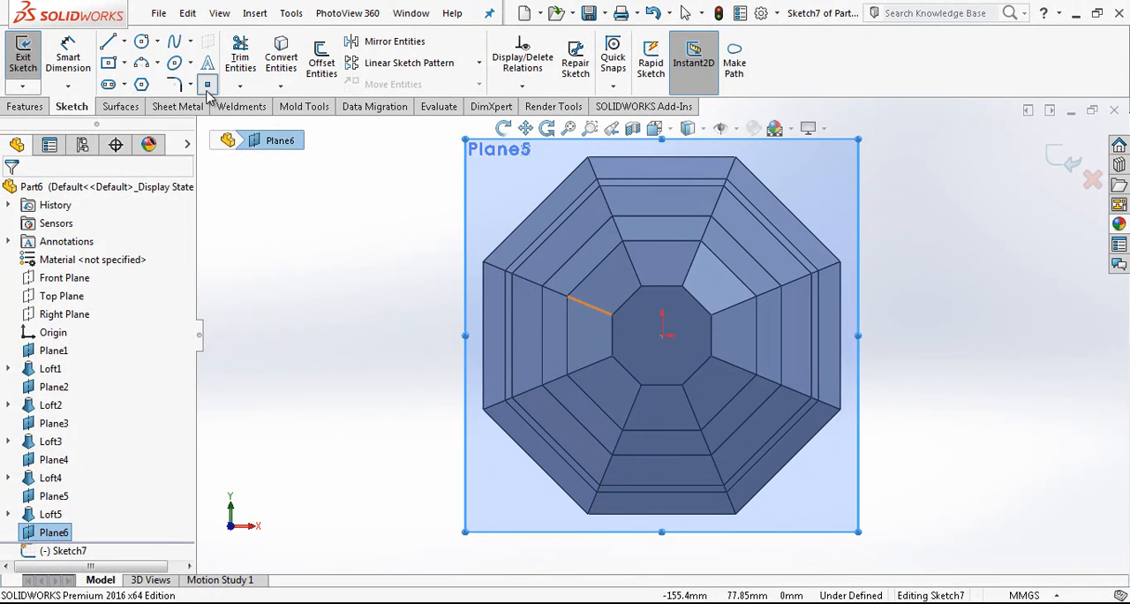
Place an apex point on Plane6 and loft the top face to it as Loft6, closing the egg's tip
{"action": "left_click", "coordinate": [662, 334]}
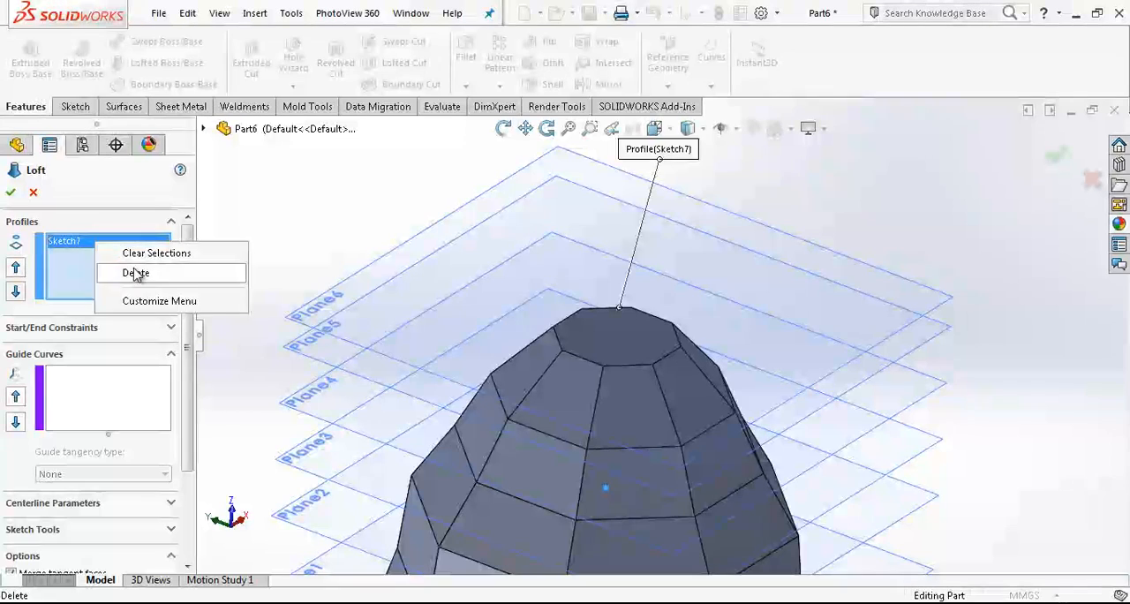
{"action": "left_click", "coordinate": [135, 272]}
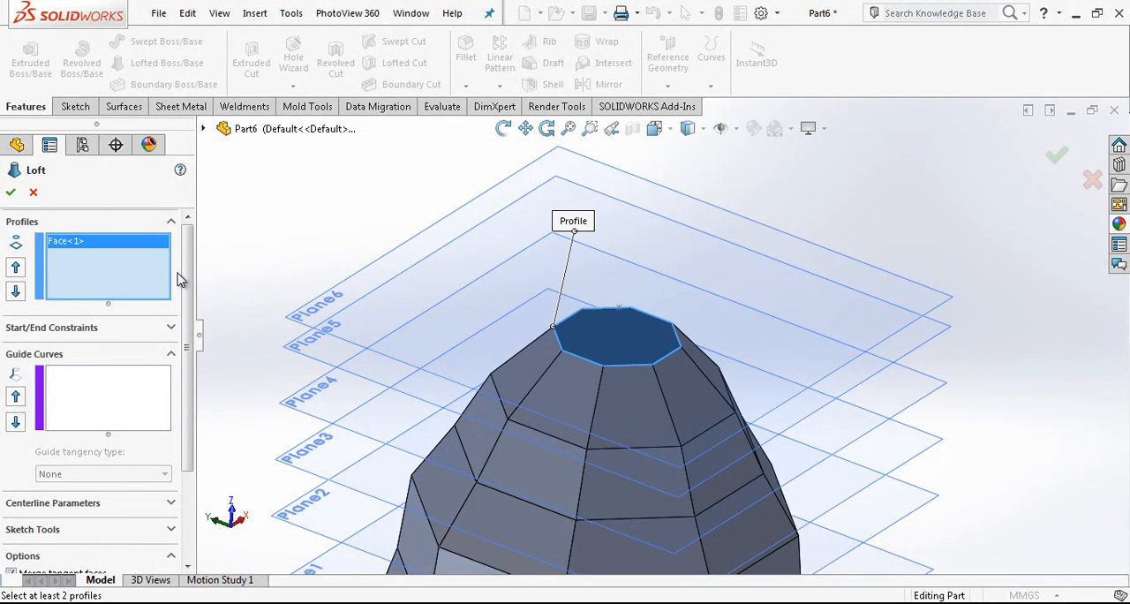
{"action": "left_click", "coordinate": [620, 311]}
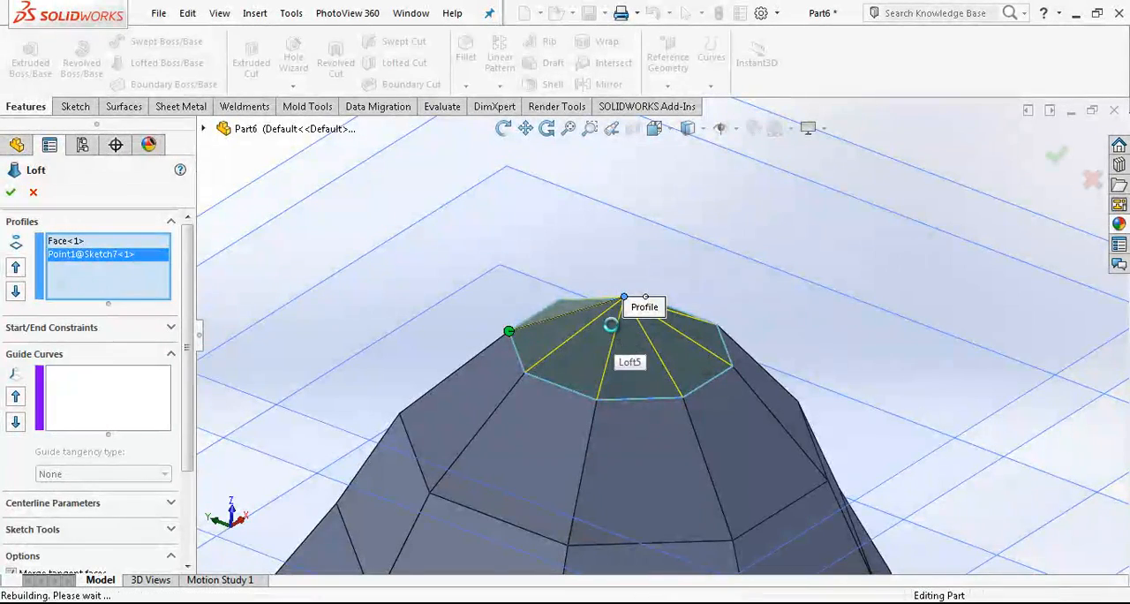
{"action": "left_click", "coordinate": [10, 193]}
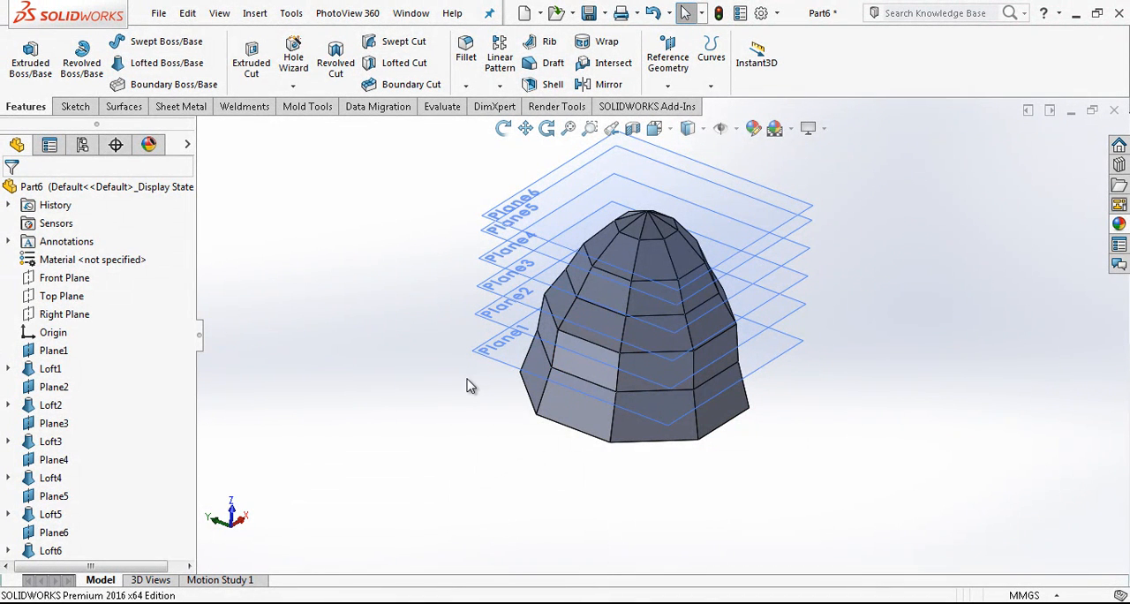
Sketch an 8-sided polygon on the base plane with its vertex coincident to the tier edge
{"action": "left_click", "coordinate": [64, 278]}
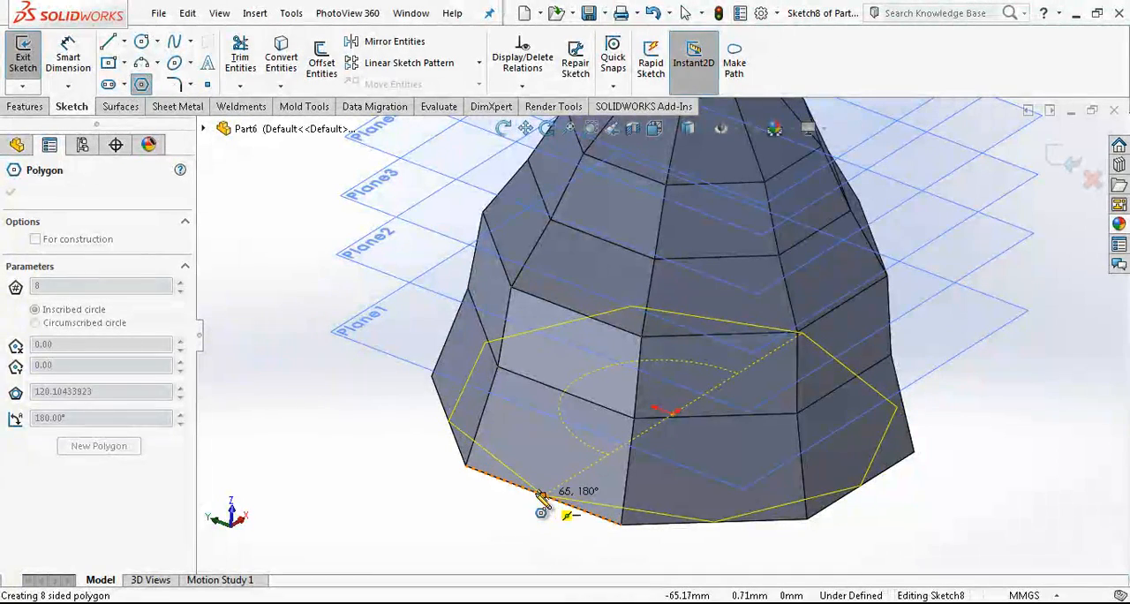
{"action": "left_click_drag", "start_coordinate": [544, 498], "coordinate": [516, 515]}
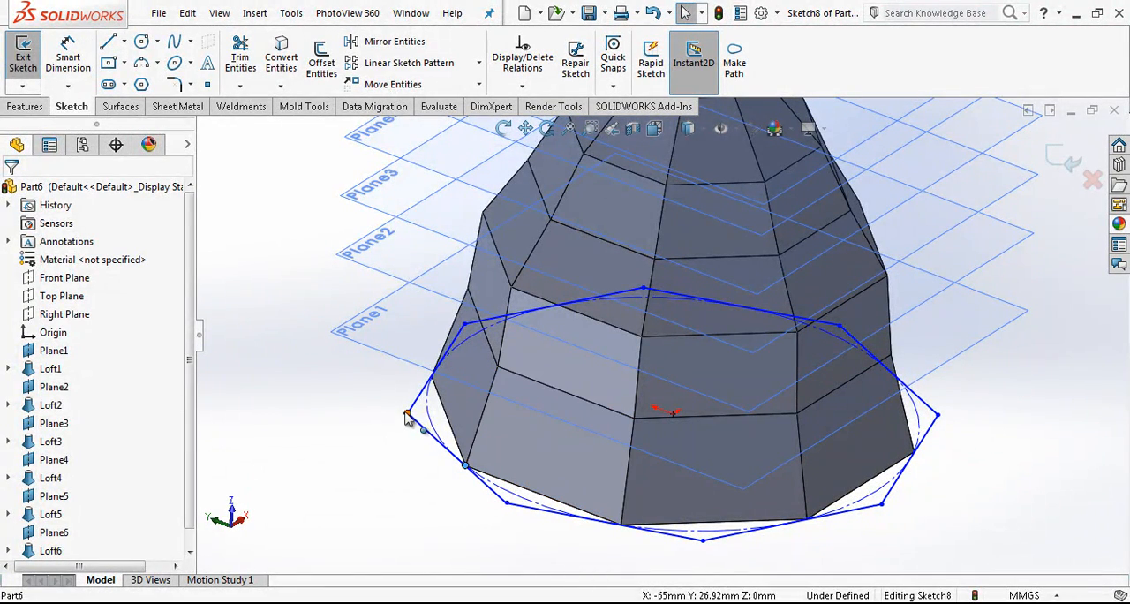
{"action": "left_click", "coordinate": [406, 414]}
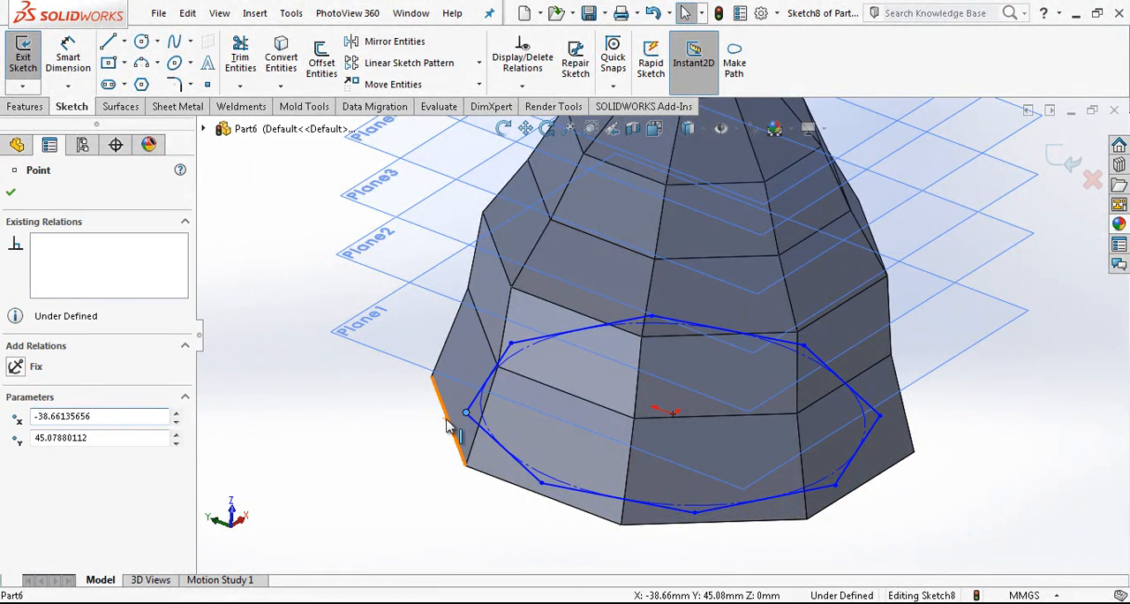
{"action": "left_click", "coordinate": [451, 406]}
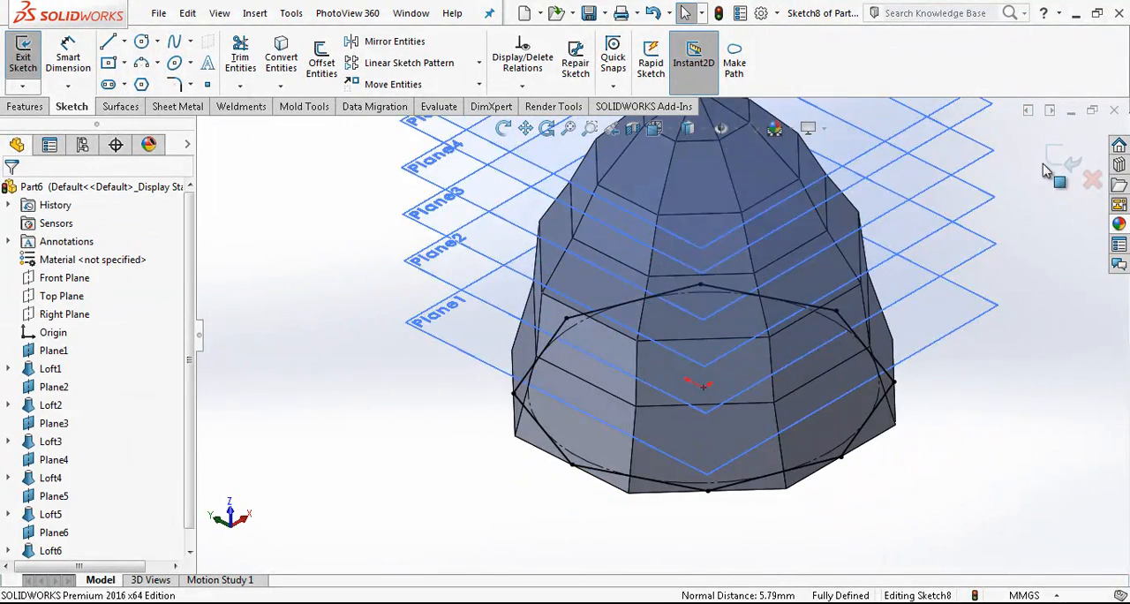
{"action": "left_click", "coordinate": [23, 49]}
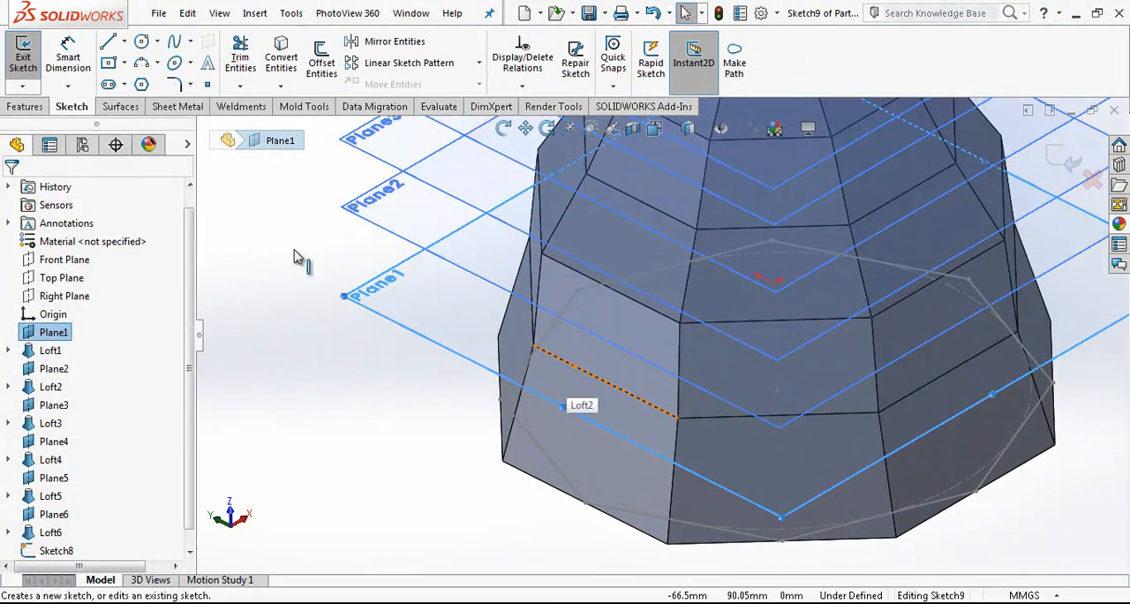
Sketch a second octagon on Plane1 constrained to the tier edge as the upper loft profile
{"action": "left_click", "coordinate": [141, 84]}
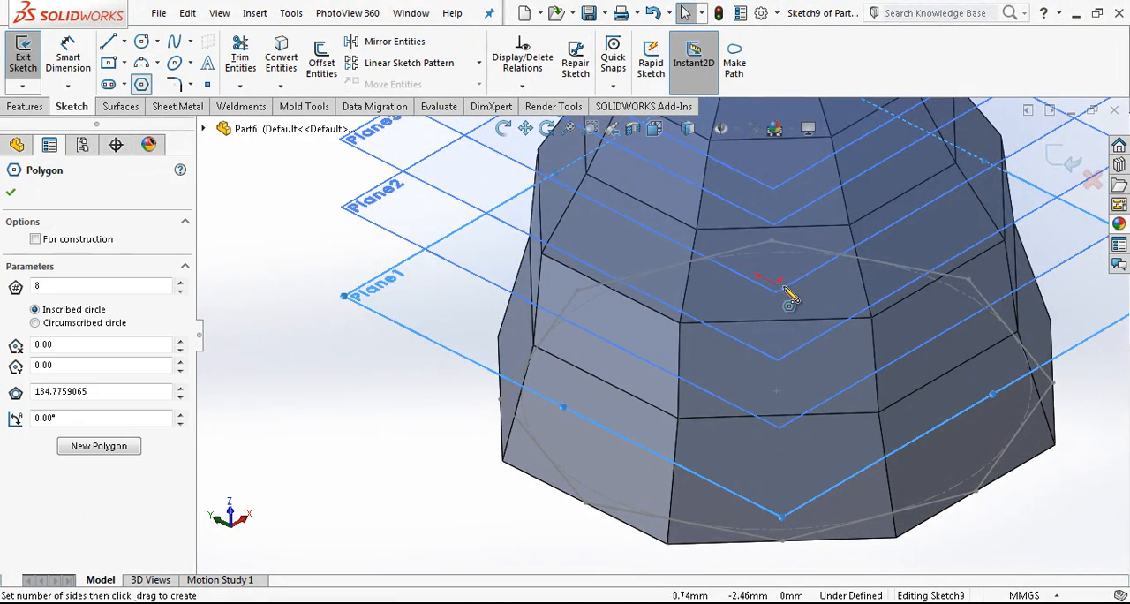
{"action": "left_click_drag", "start_coordinate": [777, 279], "coordinate": [592, 415]}
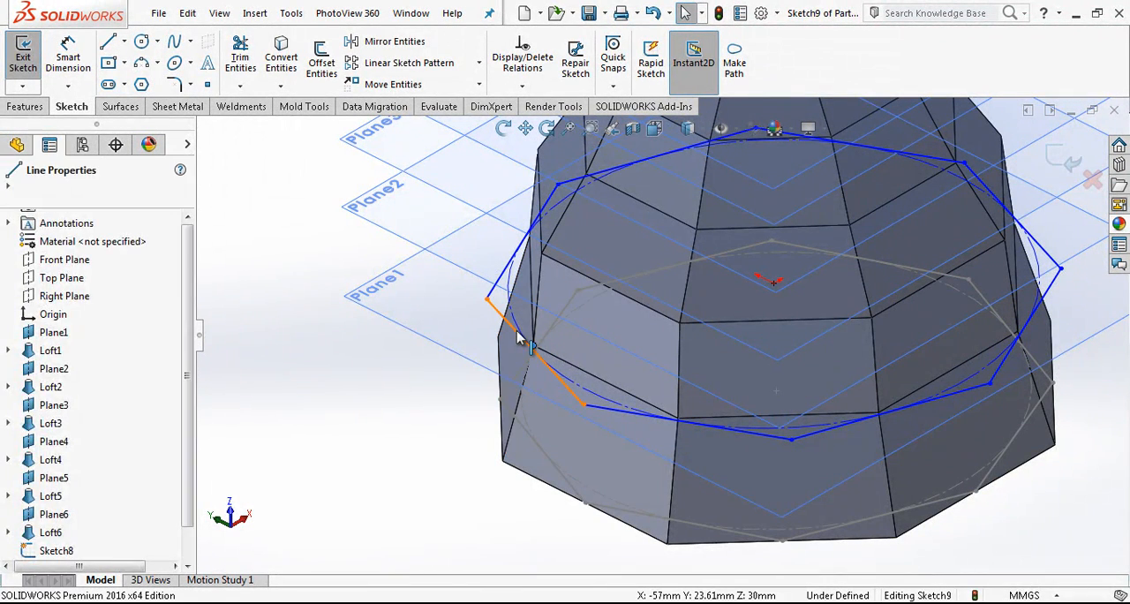
{"action": "left_click", "coordinate": [530, 344]}
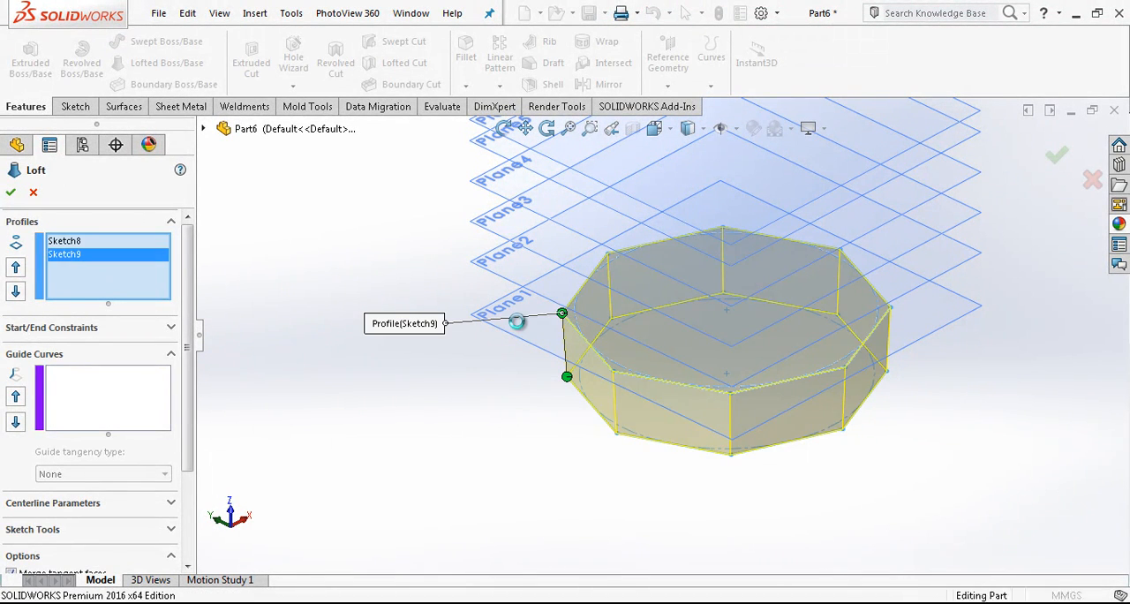
Confirm Loft7 as a separate base body and recolour the upper Loft6 body yellow
{"action": "left_click", "coordinate": [10, 193]}
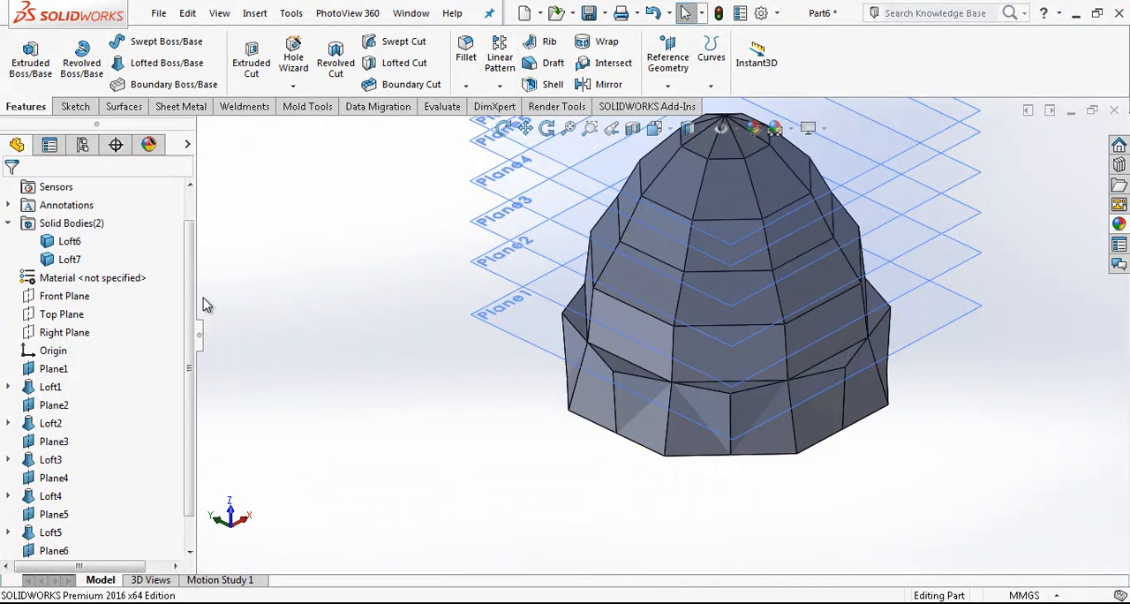
{"action": "left_click", "coordinate": [69, 240]}
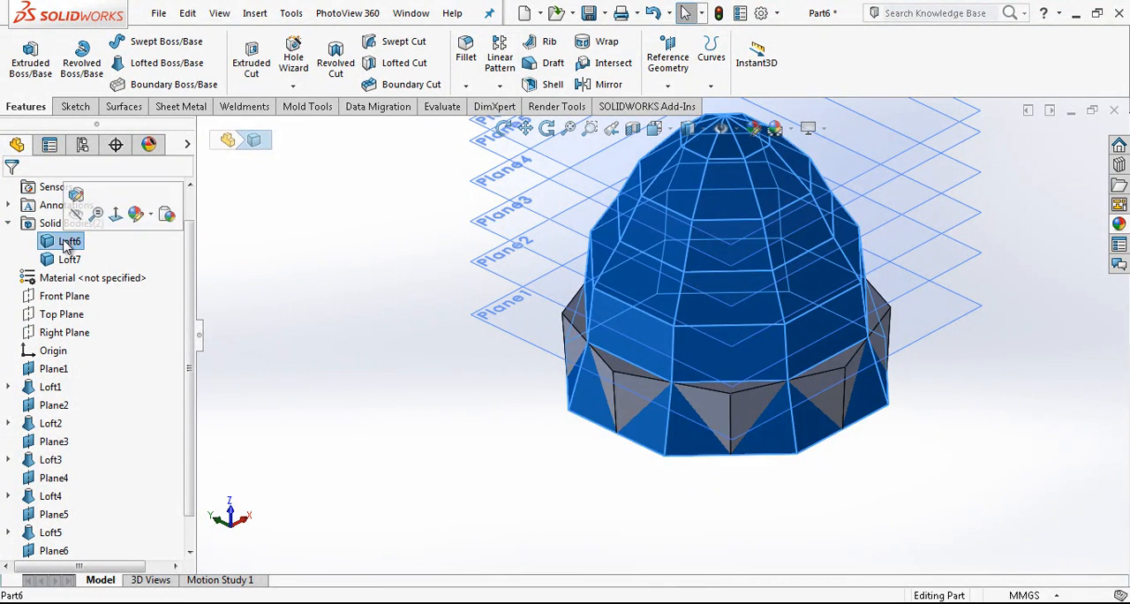
{"action": "right_click", "coordinate": [68, 240]}
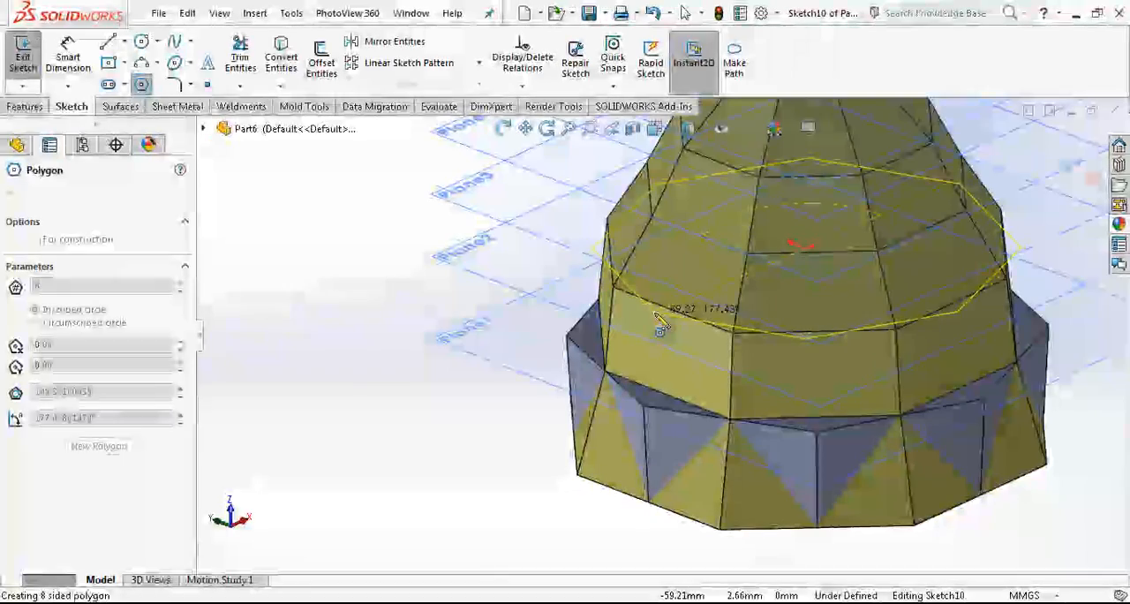
Finish the Sketch10 octagon on the upper body with a coincident vertex relation
{"action": "left_click", "coordinate": [680, 315]}
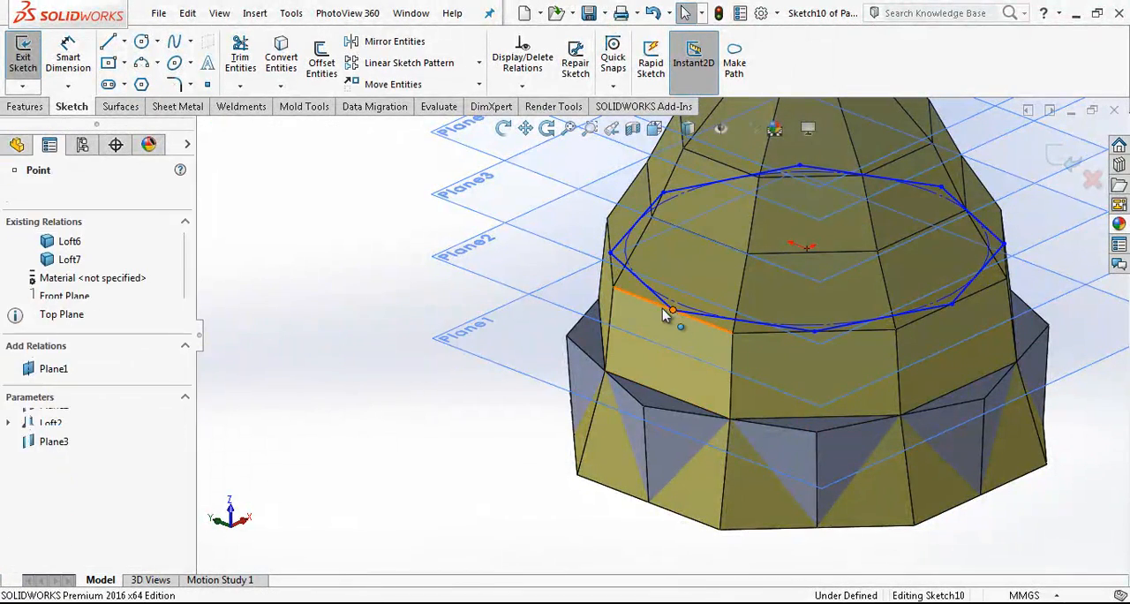
{"action": "left_click", "coordinate": [672, 309]}
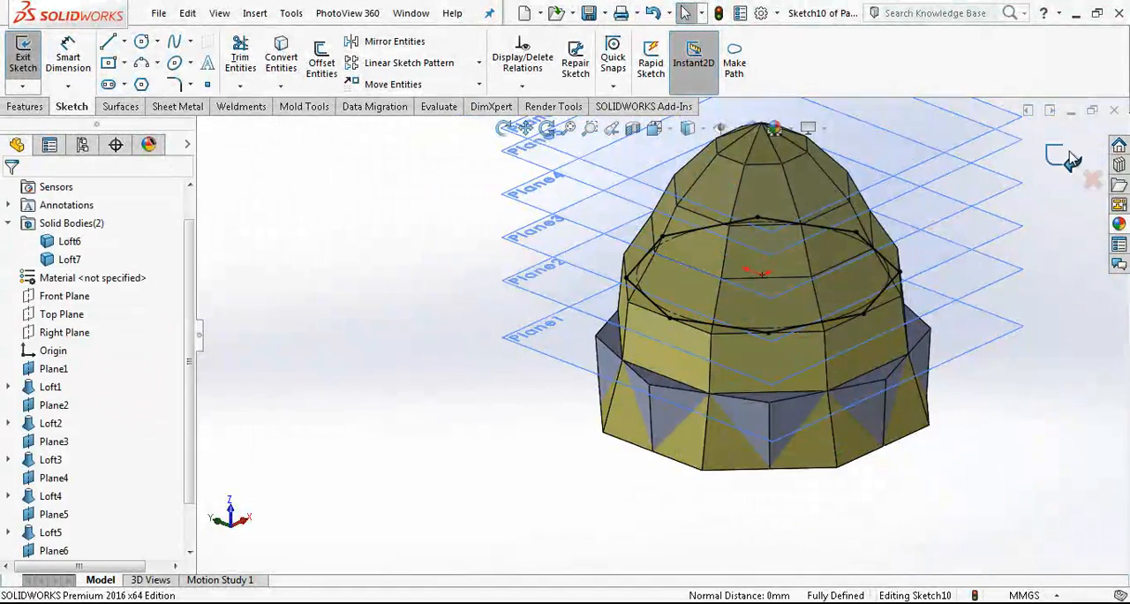
{"action": "left_click", "coordinate": [21, 54]}
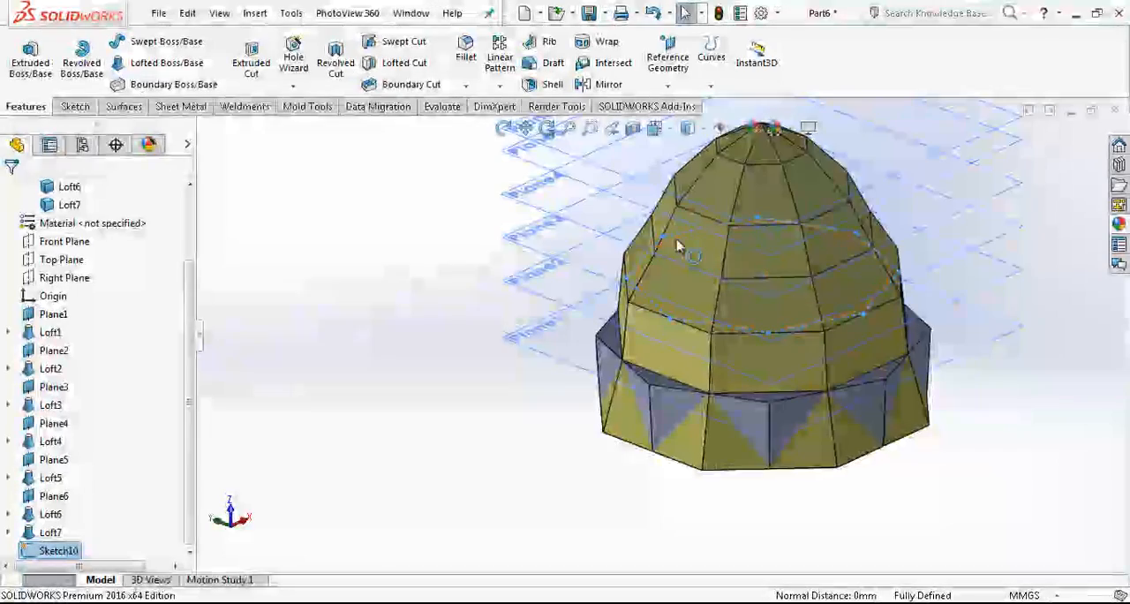
{"action": "mouse_move", "coordinate": [167, 63]}
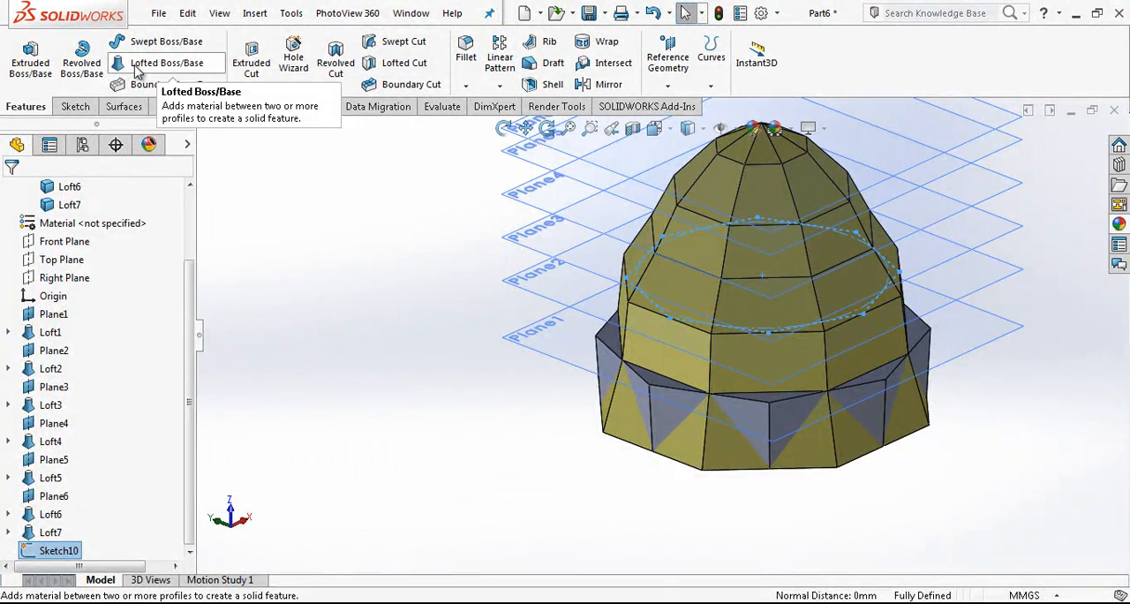
Loft Sketch10 down to the base band edges as Loft8, forming a ring of triangular facets
{"action": "left_click", "coordinate": [166, 63]}
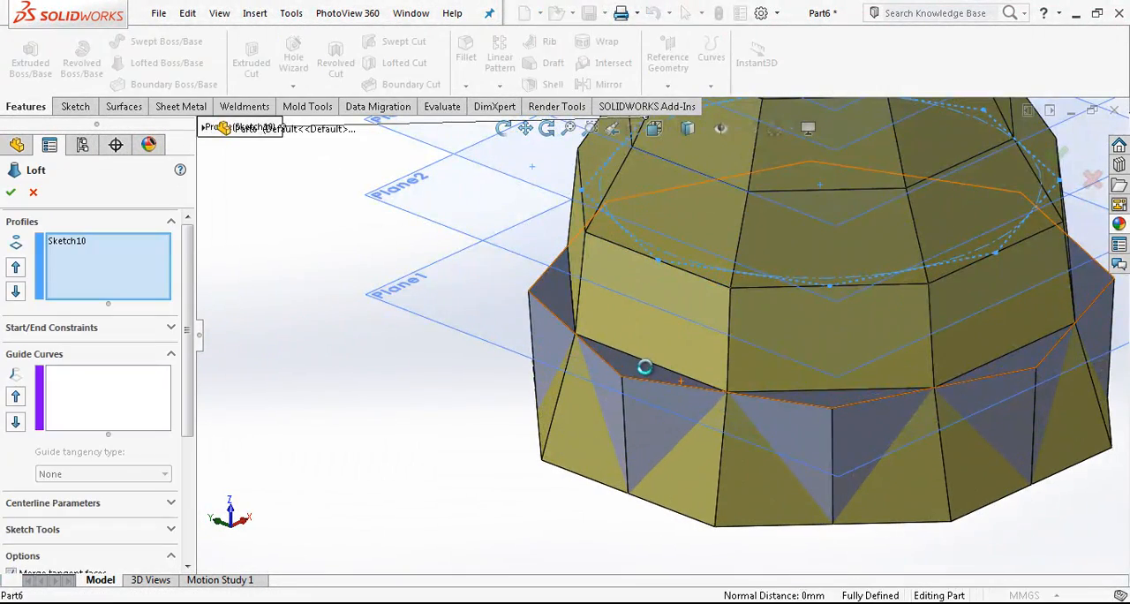
{"action": "left_click", "coordinate": [651, 219]}
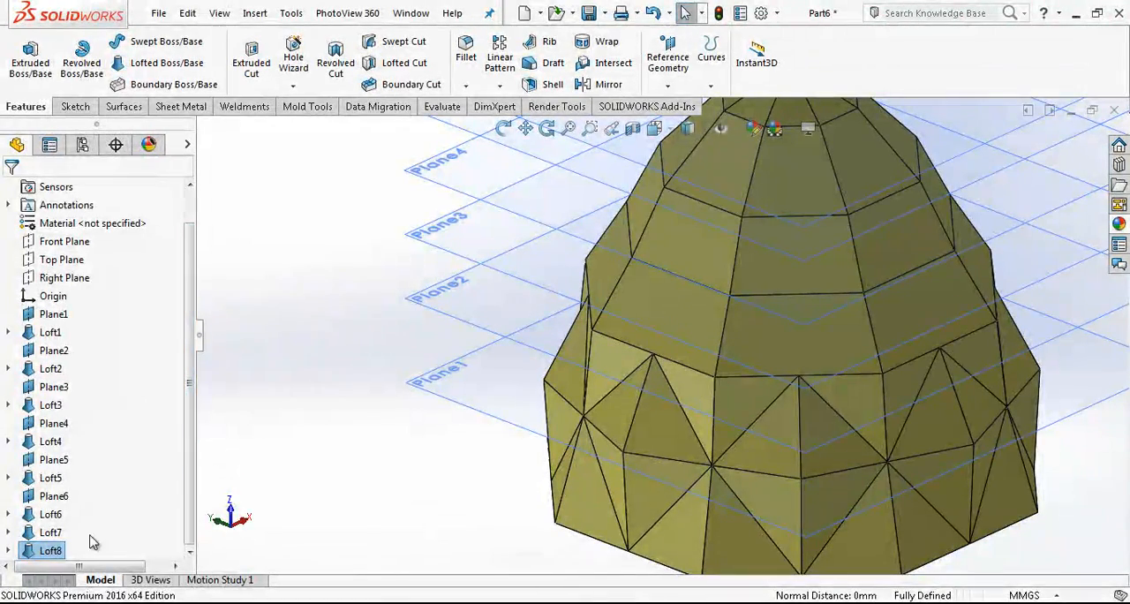
{"action": "left_click", "coordinate": [49, 531]}
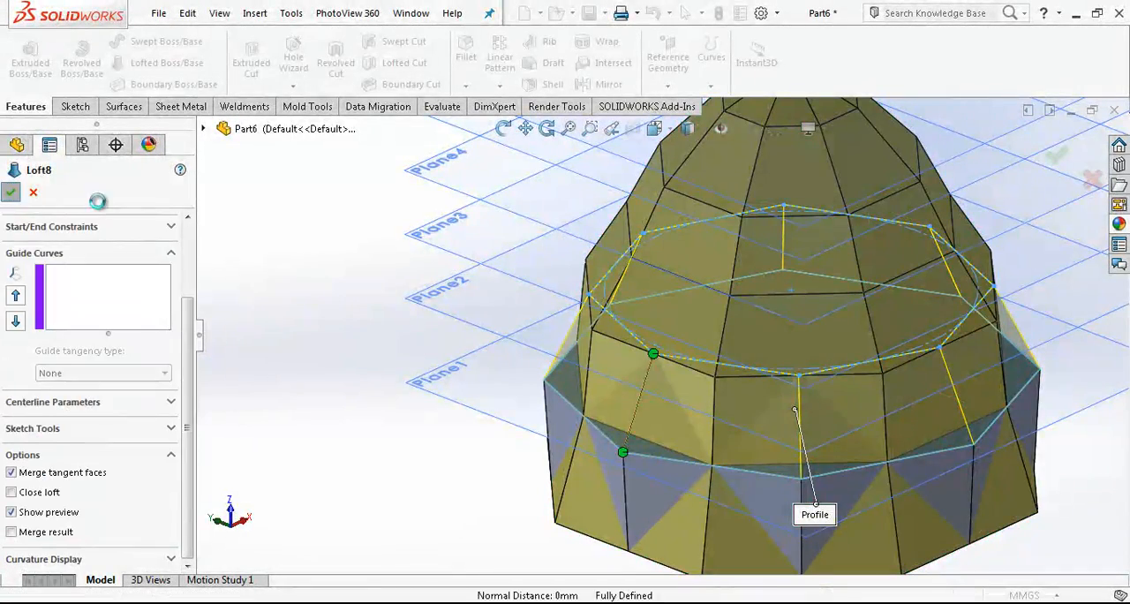
{"action": "left_click", "coordinate": [11, 192]}
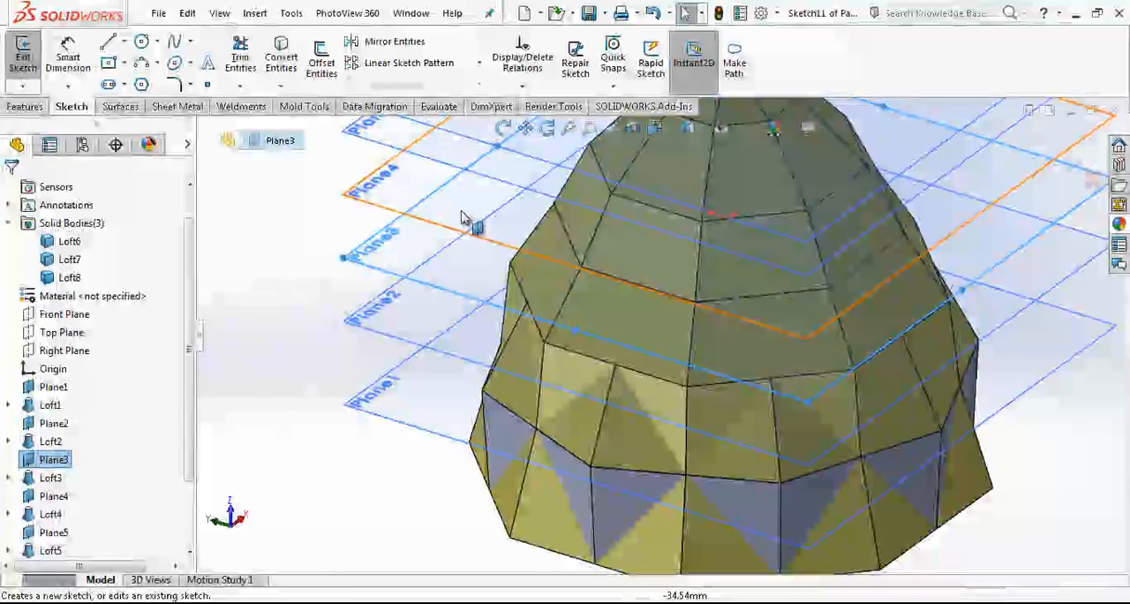
Sketch the Sketch11 octagon on Plane3 and confirm it as a loft profile
{"action": "left_click", "coordinate": [141, 85]}
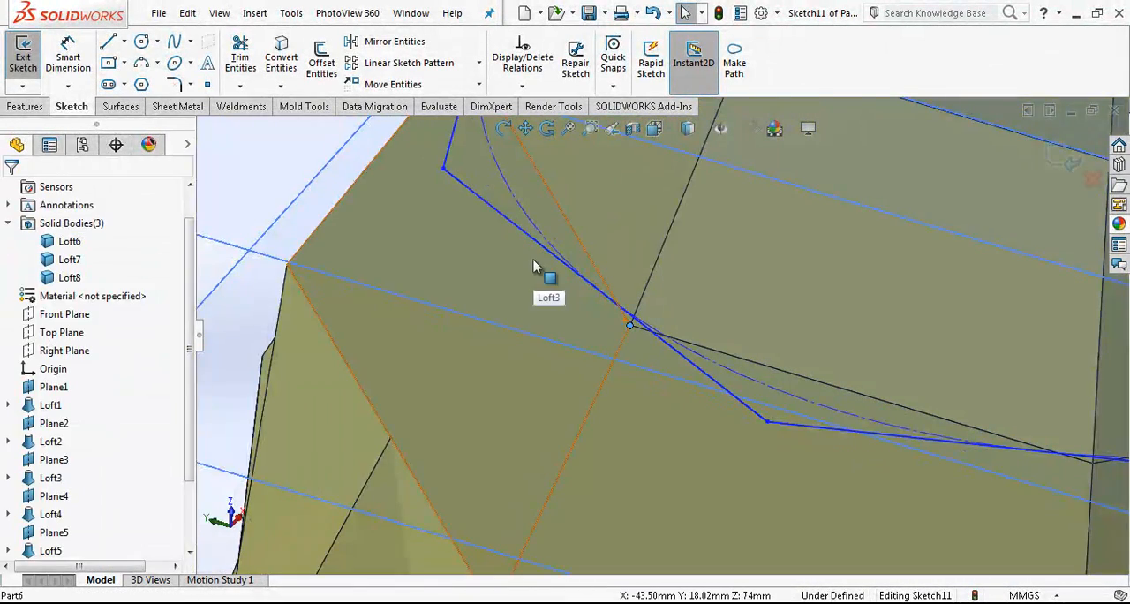
{"action": "left_click", "coordinate": [547, 277]}
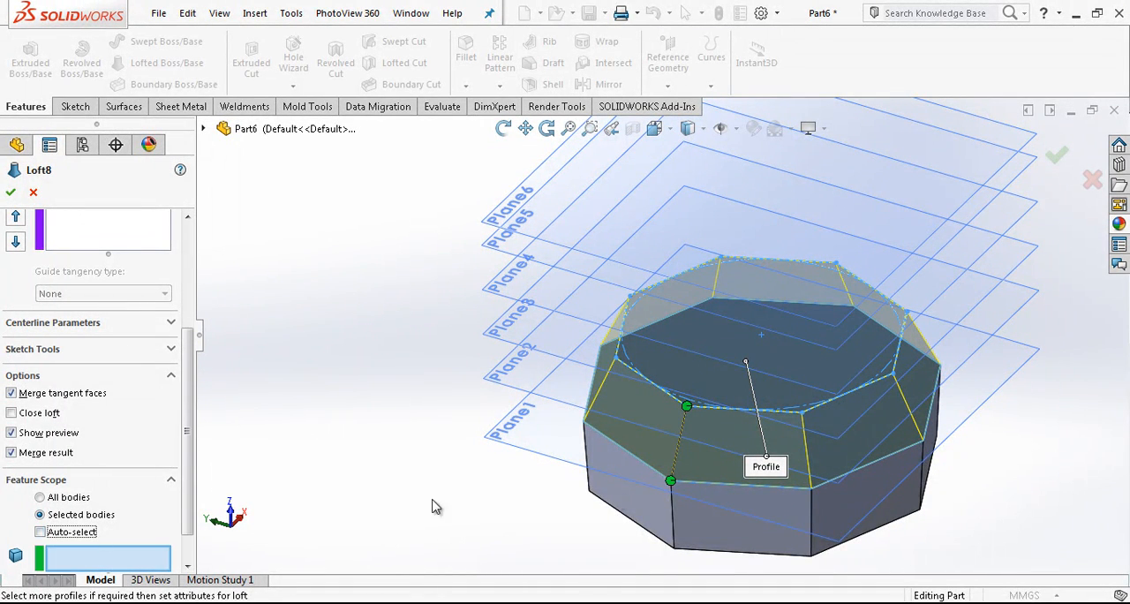
{"action": "left_click", "coordinate": [10, 193]}
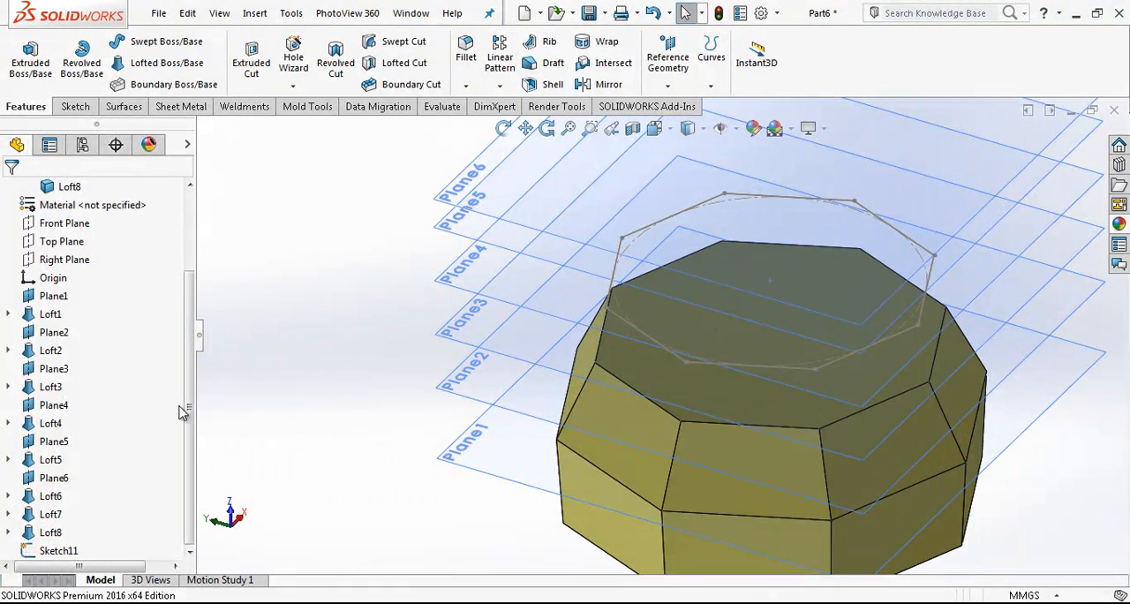
Loft Sketch11 onto the top face with Merge result, adding the Loft9 tier
{"action": "left_click", "coordinate": [59, 551]}
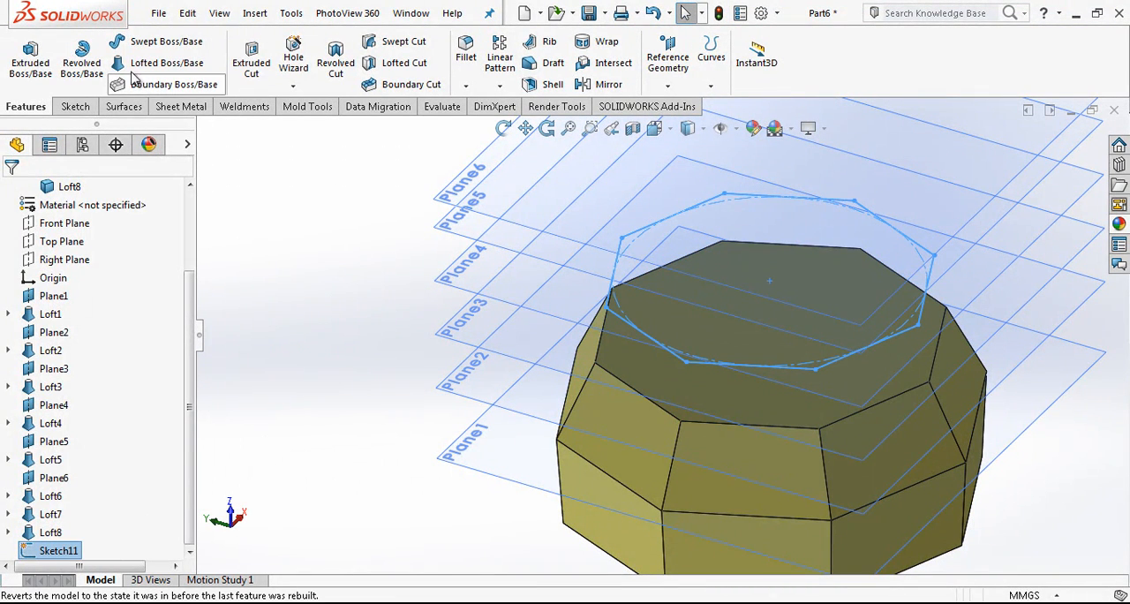
{"action": "left_click", "coordinate": [166, 64]}
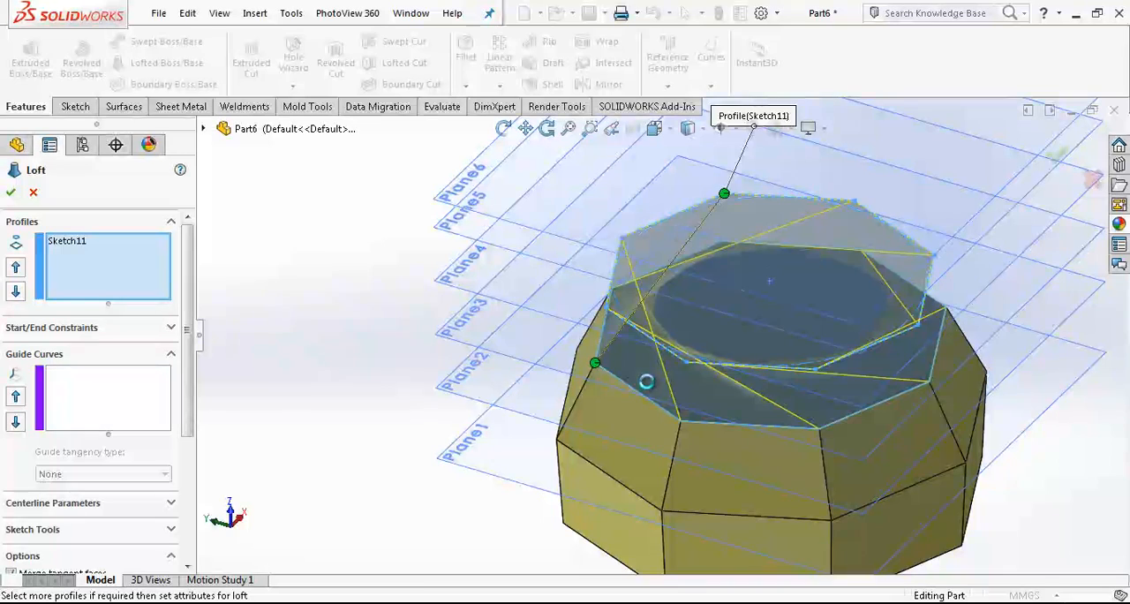
{"action": "left_click", "coordinate": [622, 239]}
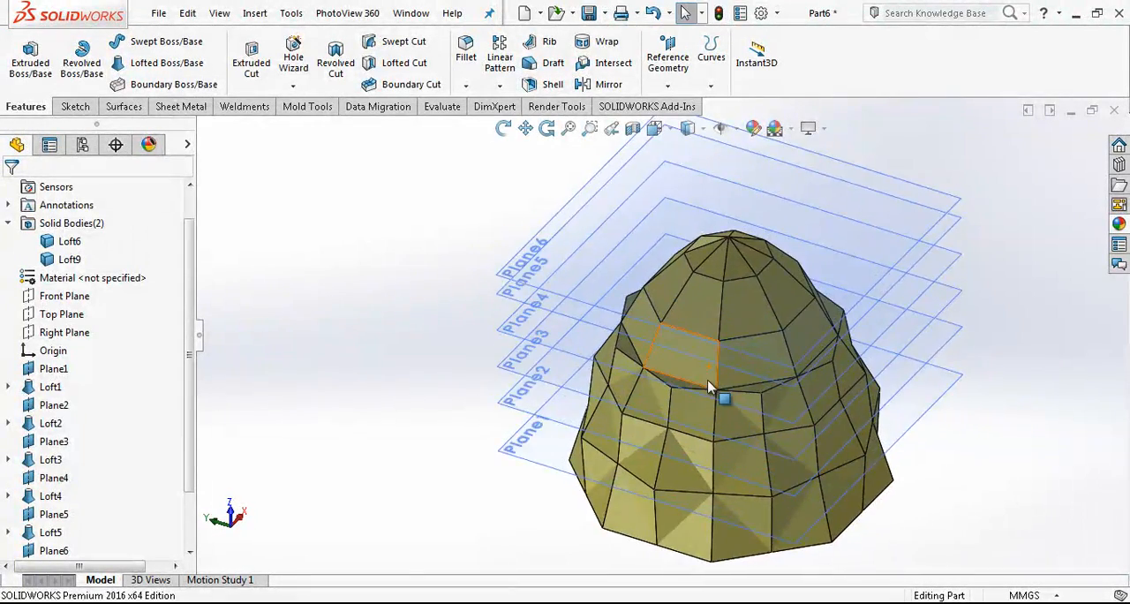
Recolour the Loft9 body red so the triangular facets alternate with the yellow ones
{"action": "left_click", "coordinate": [53, 367]}
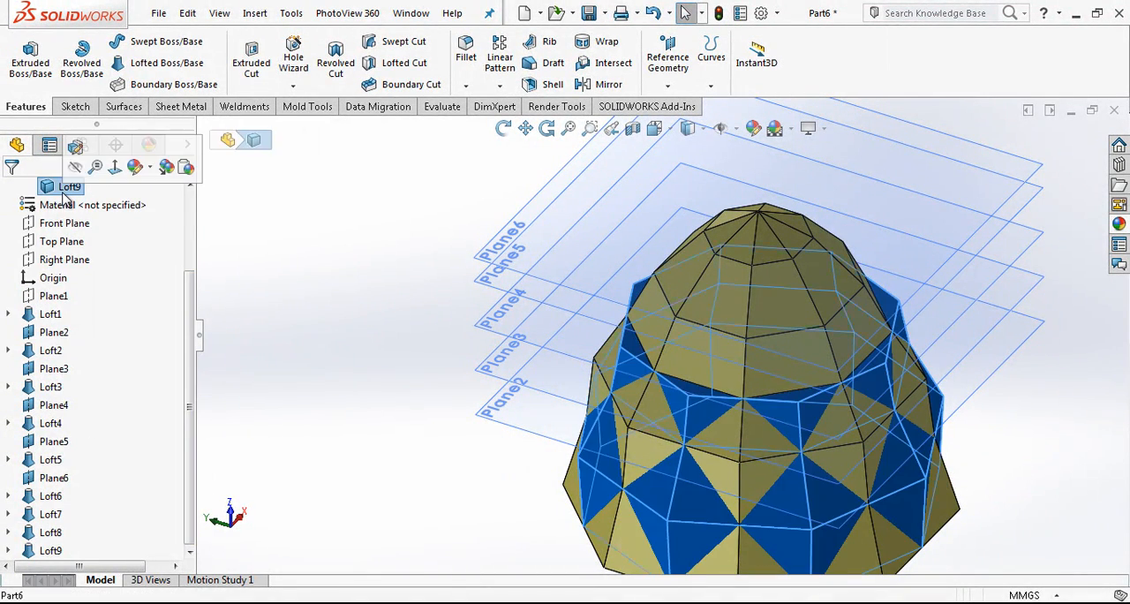
{"action": "right_click", "coordinate": [68, 187]}
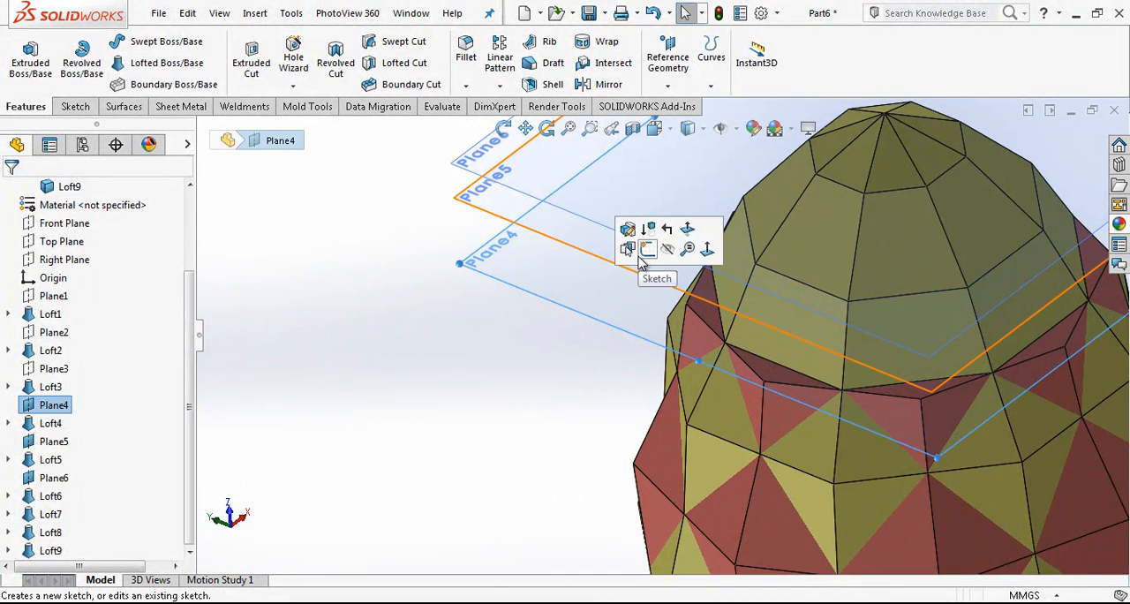
Sketch the Sketch12 octagon on Plane4 attached to the model edge
{"action": "left_click", "coordinate": [646, 249]}
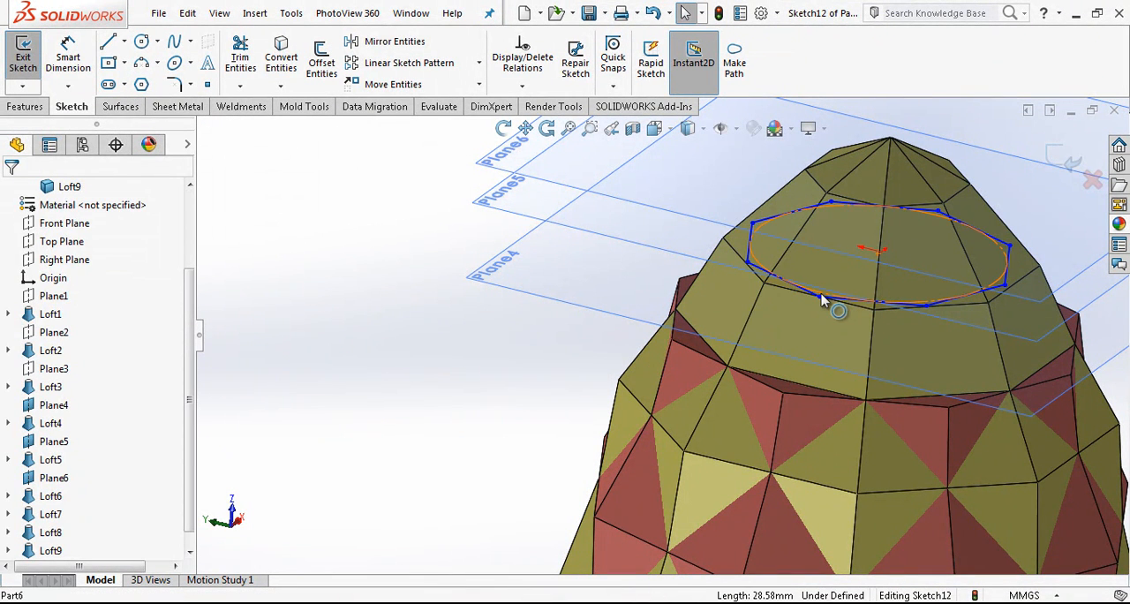
{"action": "left_click", "coordinate": [795, 307]}
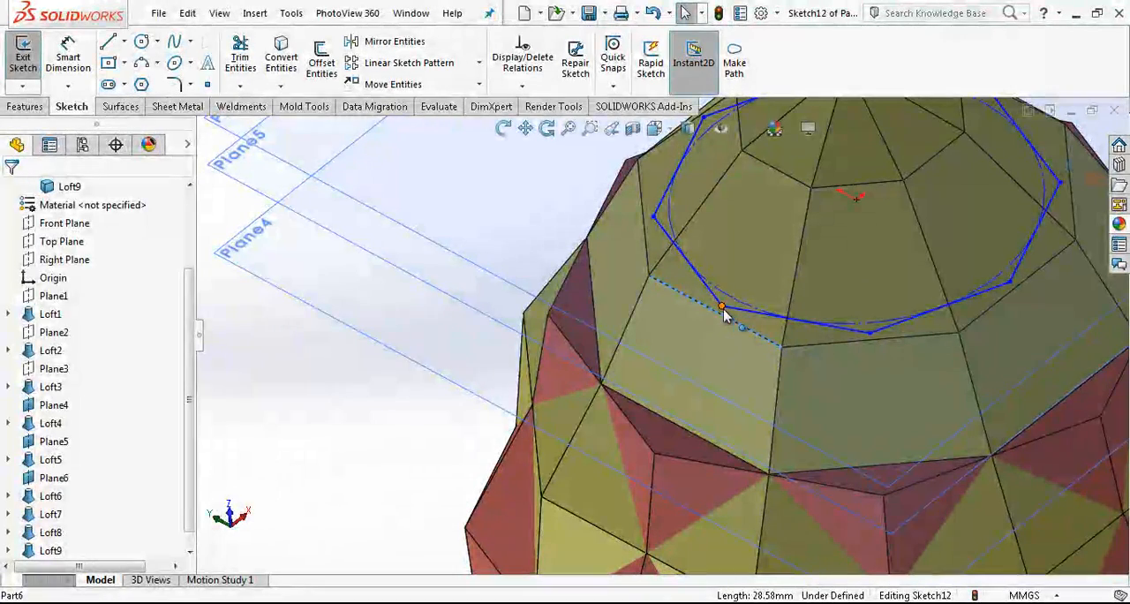
{"action": "left_click", "coordinate": [722, 308]}
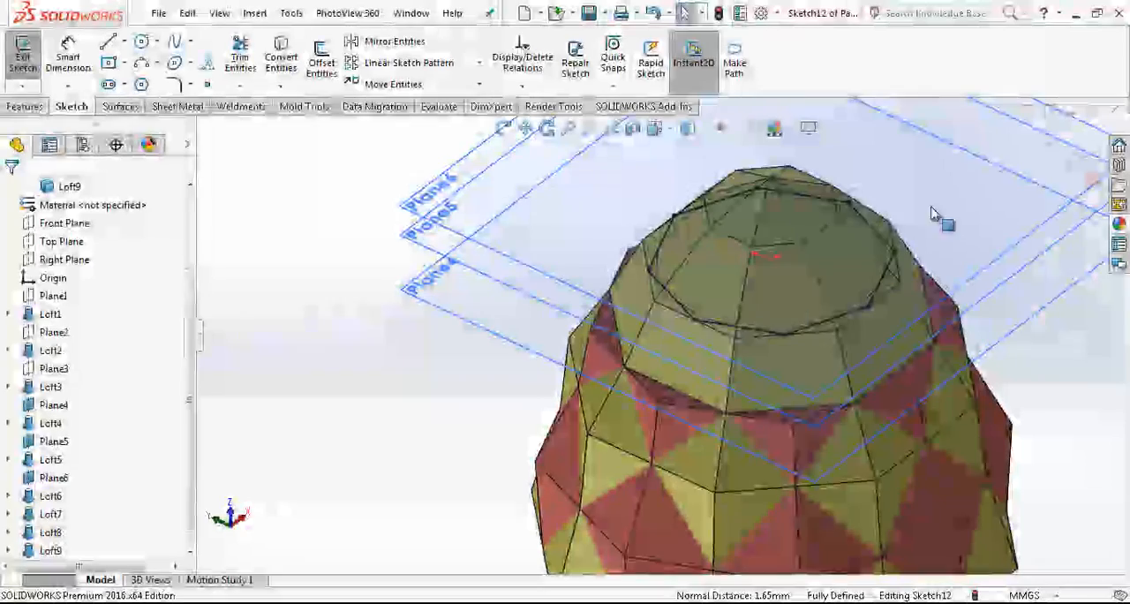
{"action": "left_click", "coordinate": [21, 53]}
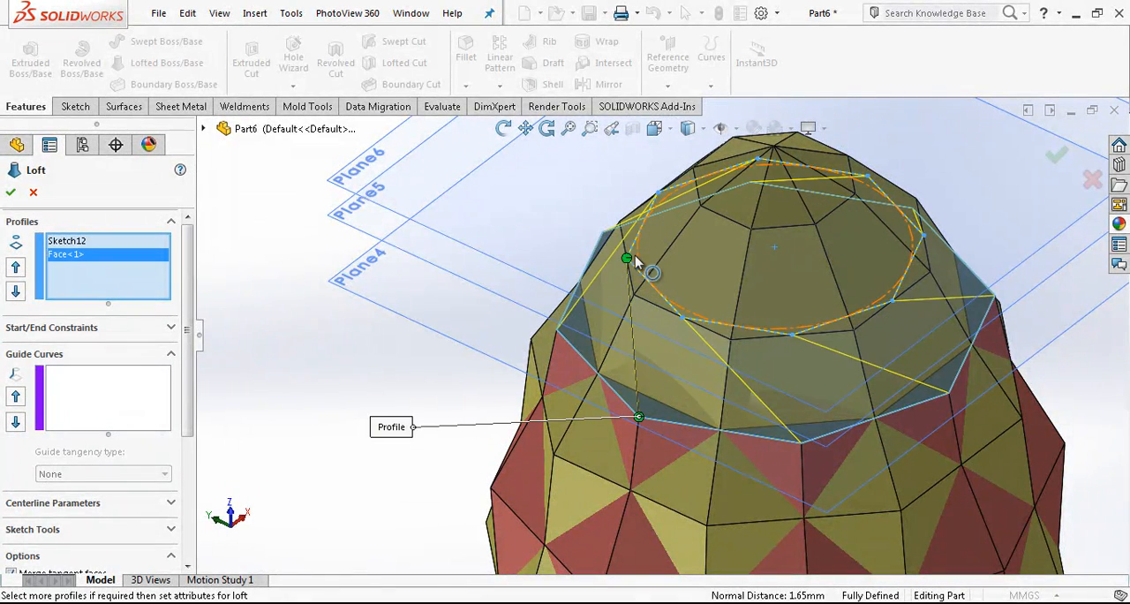
Loft Sketch12 to the top face with aligned connectors and Merge result as Loft10
{"action": "left_click_drag", "start_coordinate": [657, 256], "coordinate": [680, 212]}
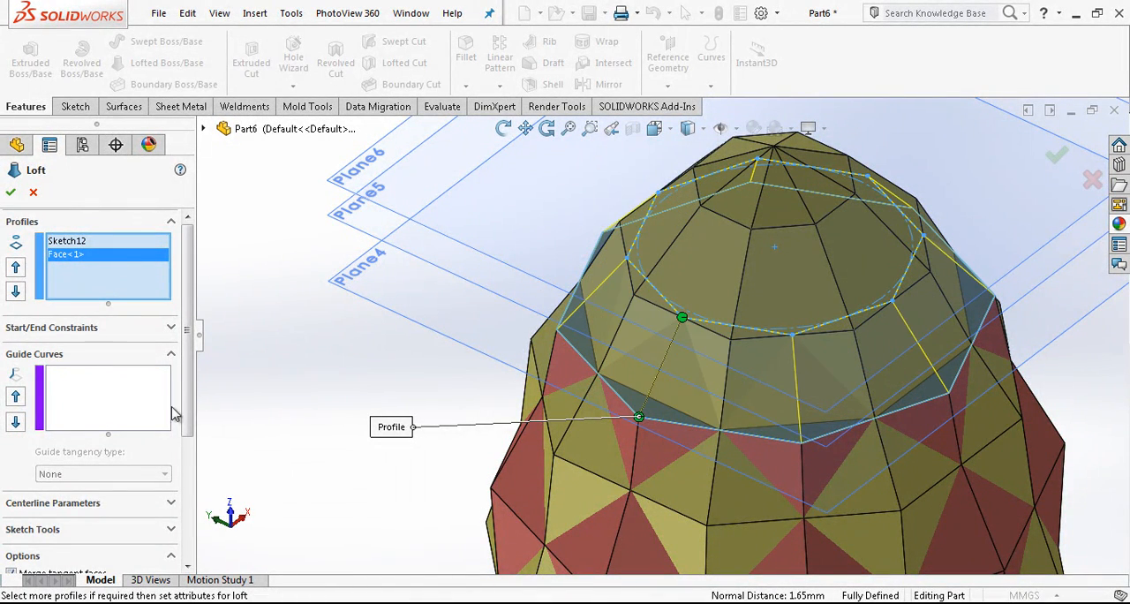
{"action": "scroll", "scroll_direction": "down", "scroll_amount": 3}
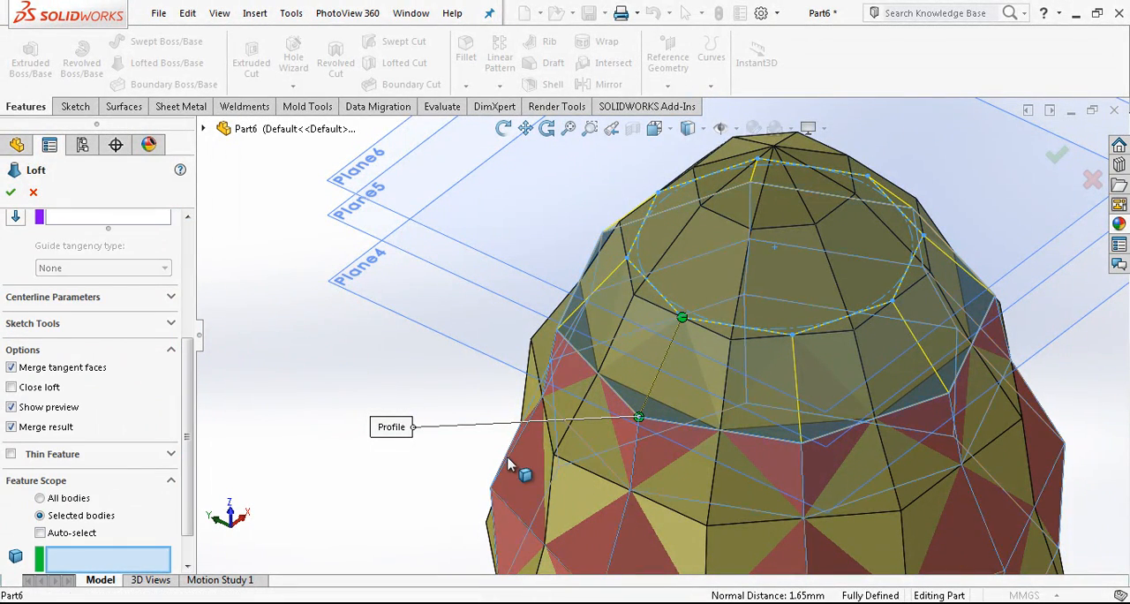
{"action": "left_click", "coordinate": [11, 192]}
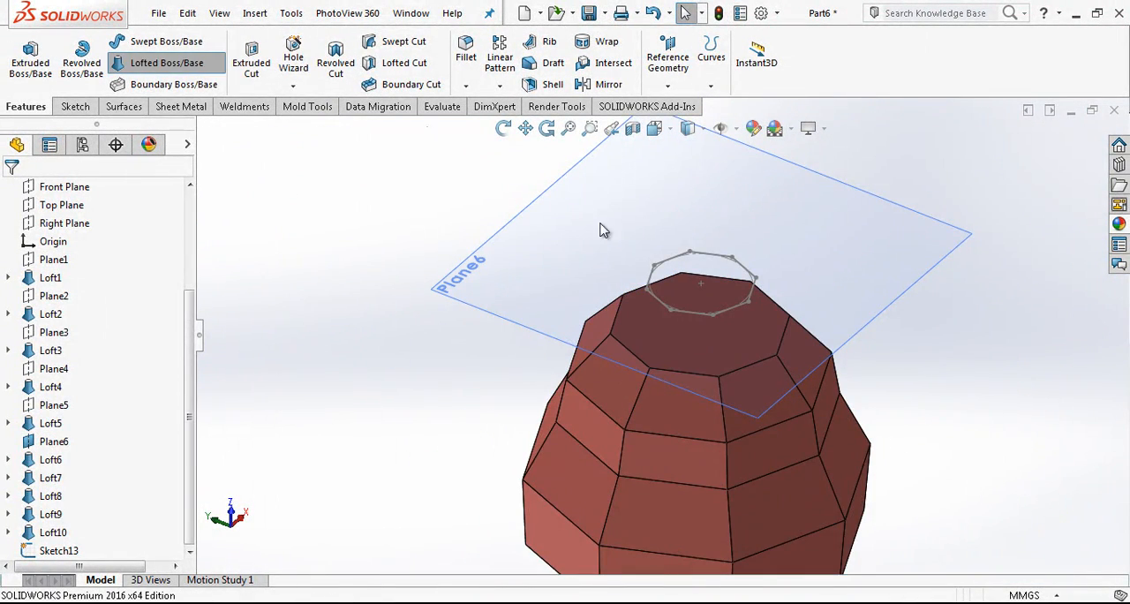
Loft the small Sketch13 octagon onto the top face as Loft11
{"action": "left_click", "coordinate": [166, 64]}
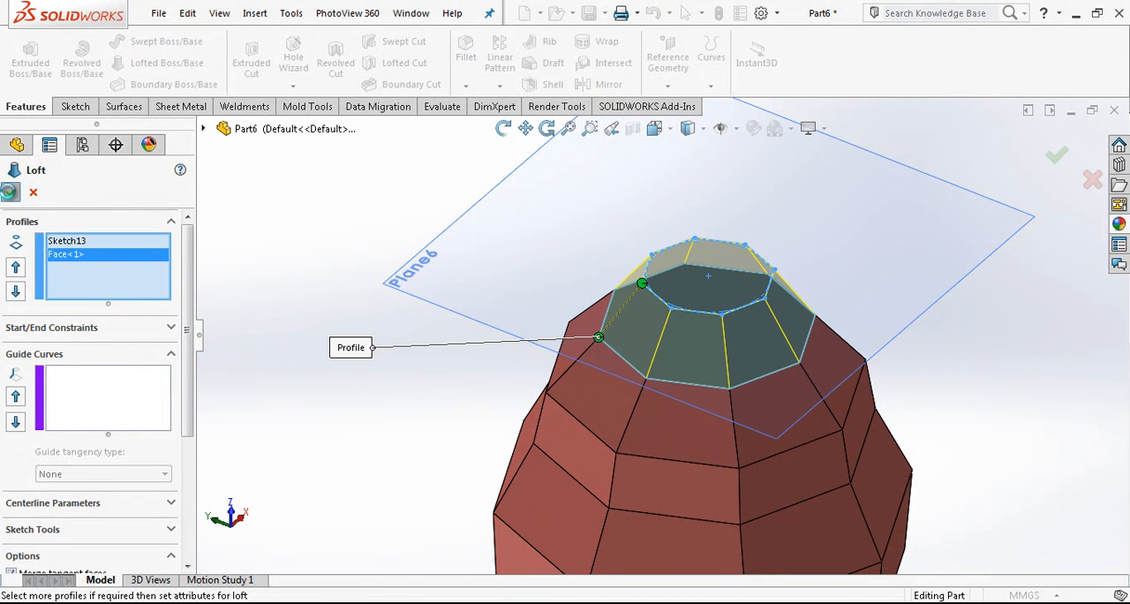
{"action": "left_click", "coordinate": [1057, 157]}
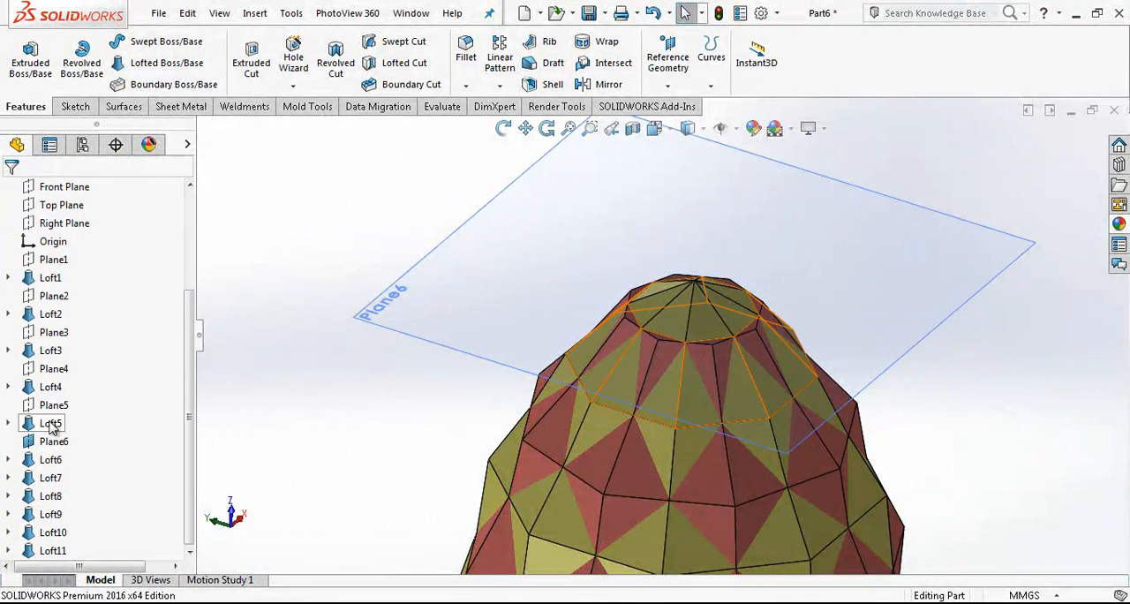
Loft the top face to the Sketch6 point to close the egg's tip
{"action": "left_click", "coordinate": [50, 424]}
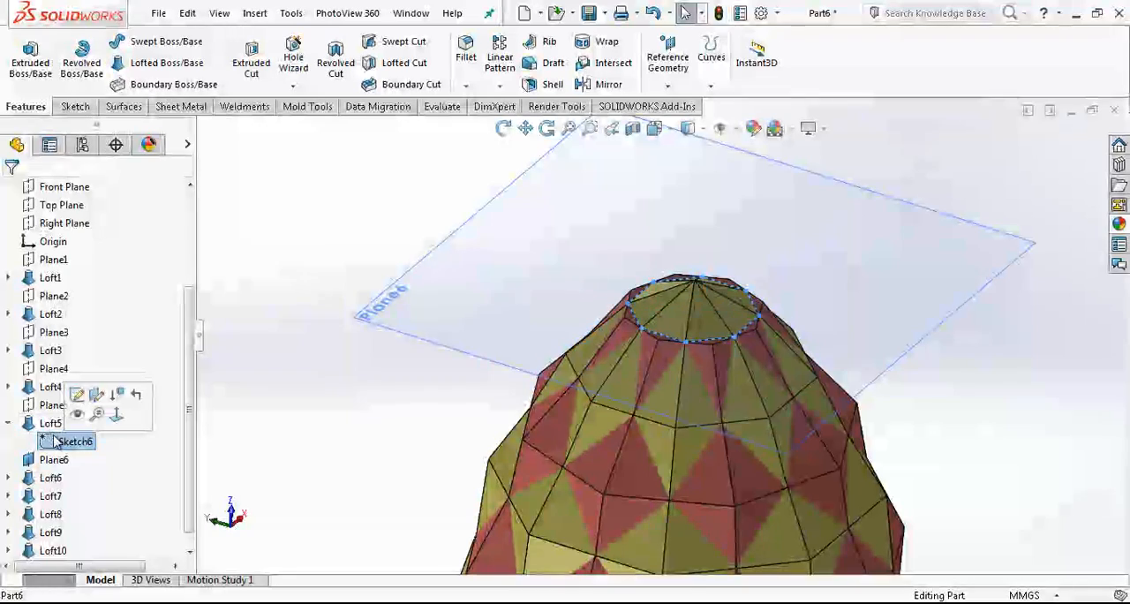
{"action": "left_click", "coordinate": [49, 387]}
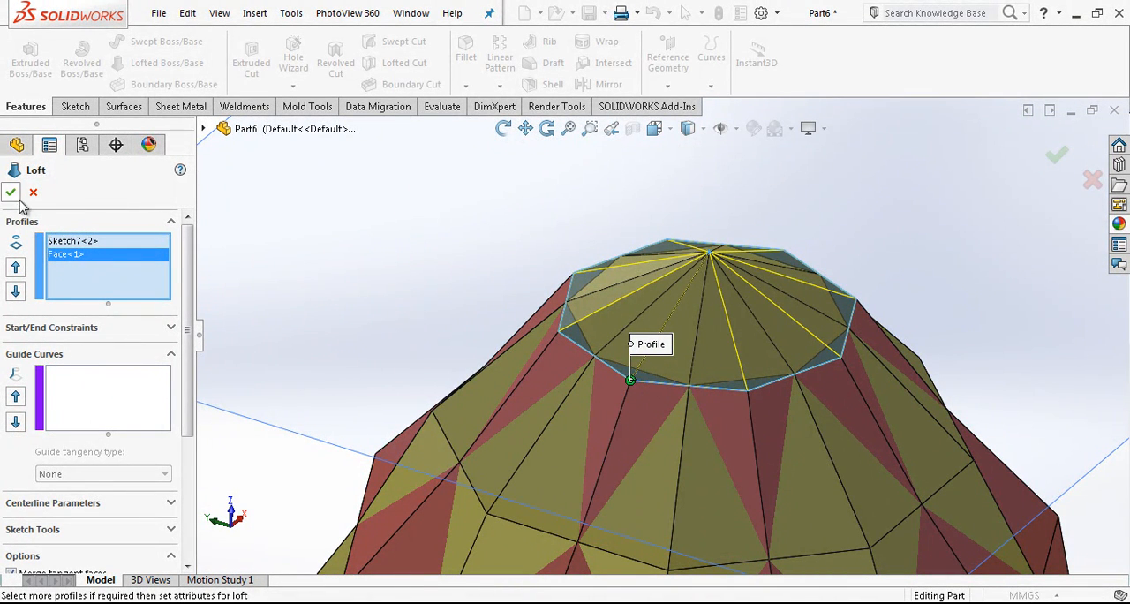
{"action": "left_click", "coordinate": [11, 192]}
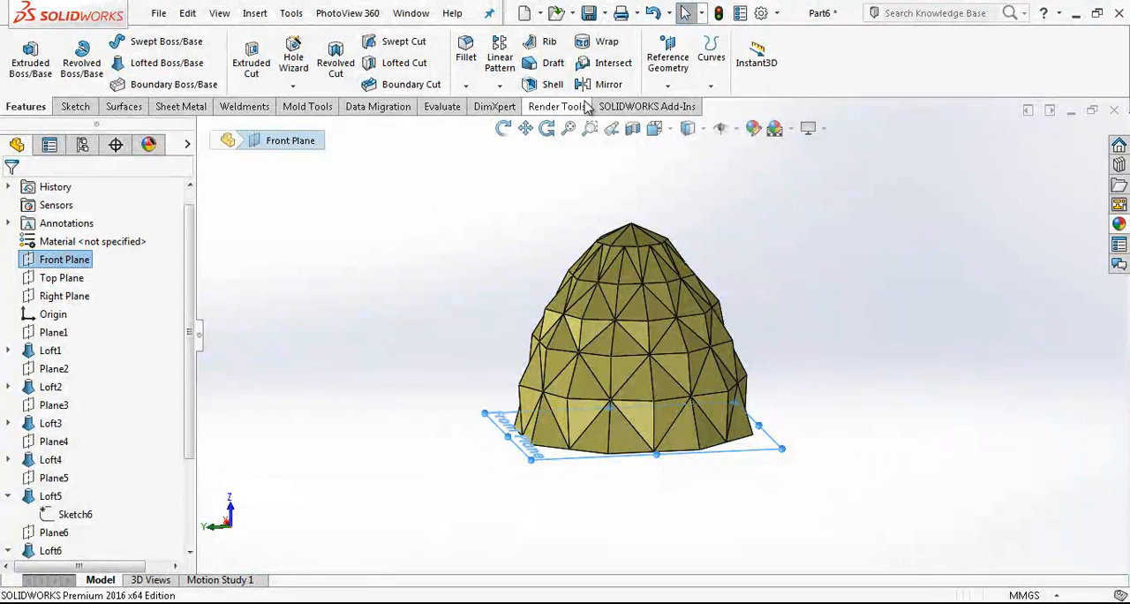
Mirror the half egg body about the Front Plane into a full faceted egg
{"action": "left_click", "coordinate": [607, 85]}
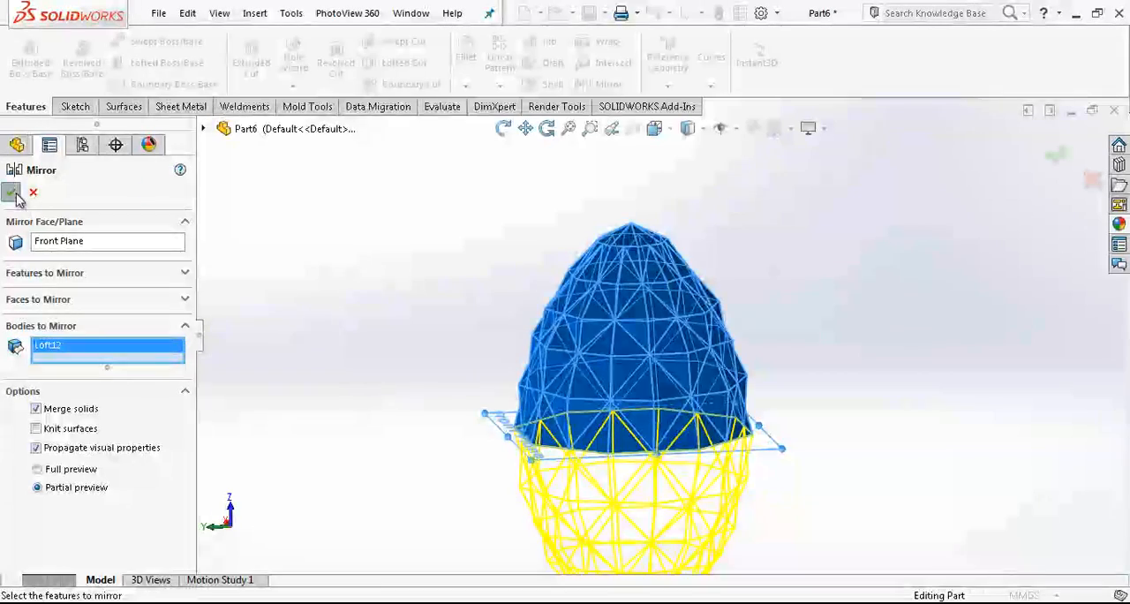
{"action": "left_click", "coordinate": [12, 193]}
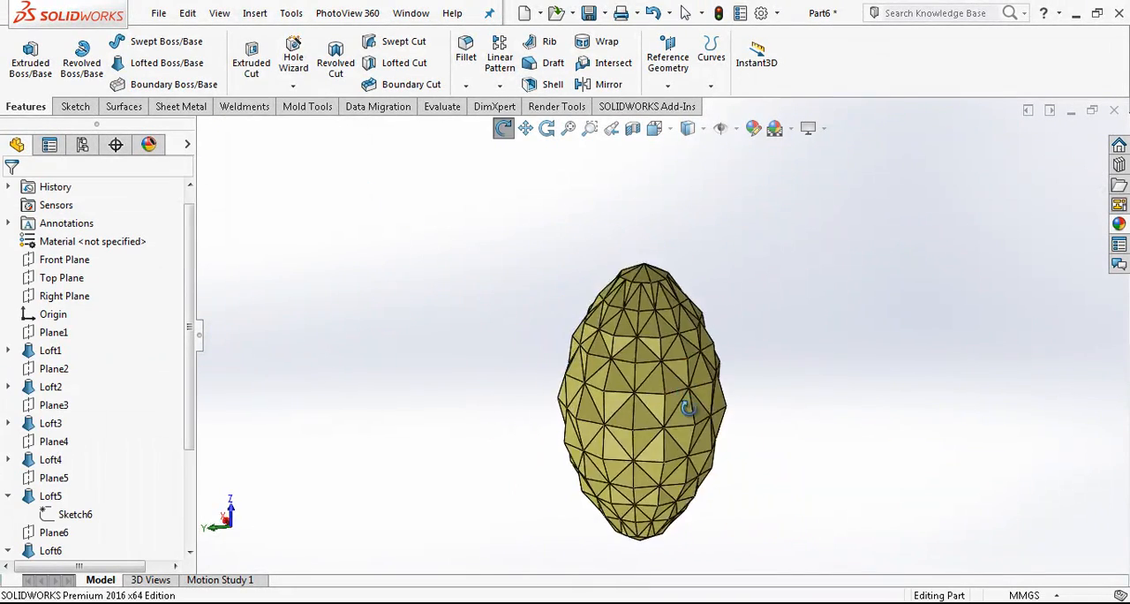
Inspect the full egg from front and angled views, checking a facet edge and face
{"action": "left_click_drag", "start_coordinate": [689, 407], "coordinate": [657, 380]}
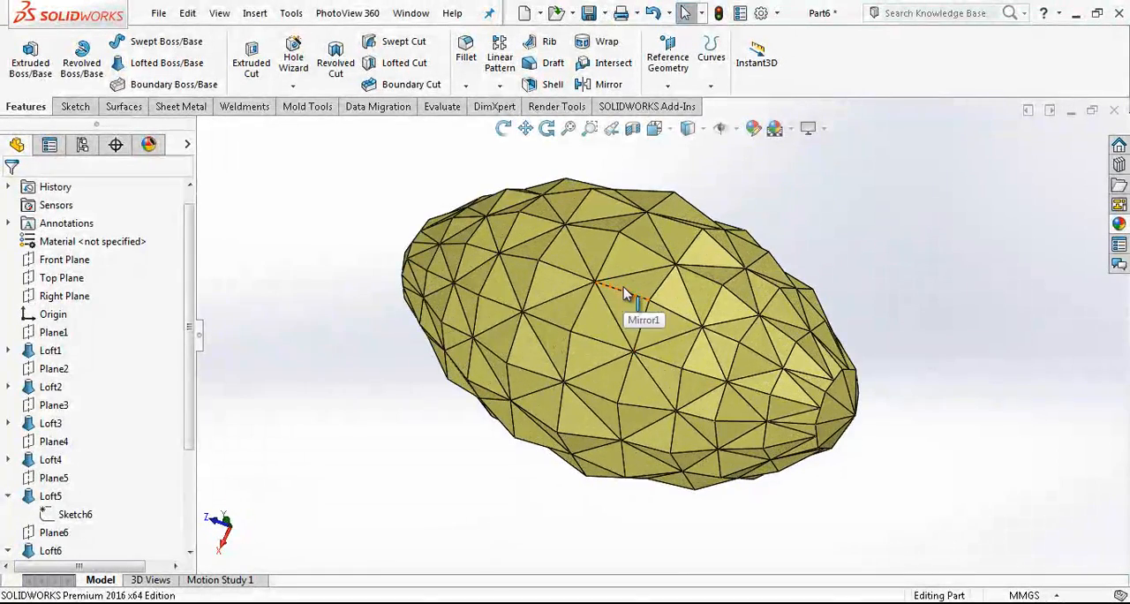
{"action": "left_click_drag", "start_coordinate": [627, 292], "coordinate": [604, 491]}
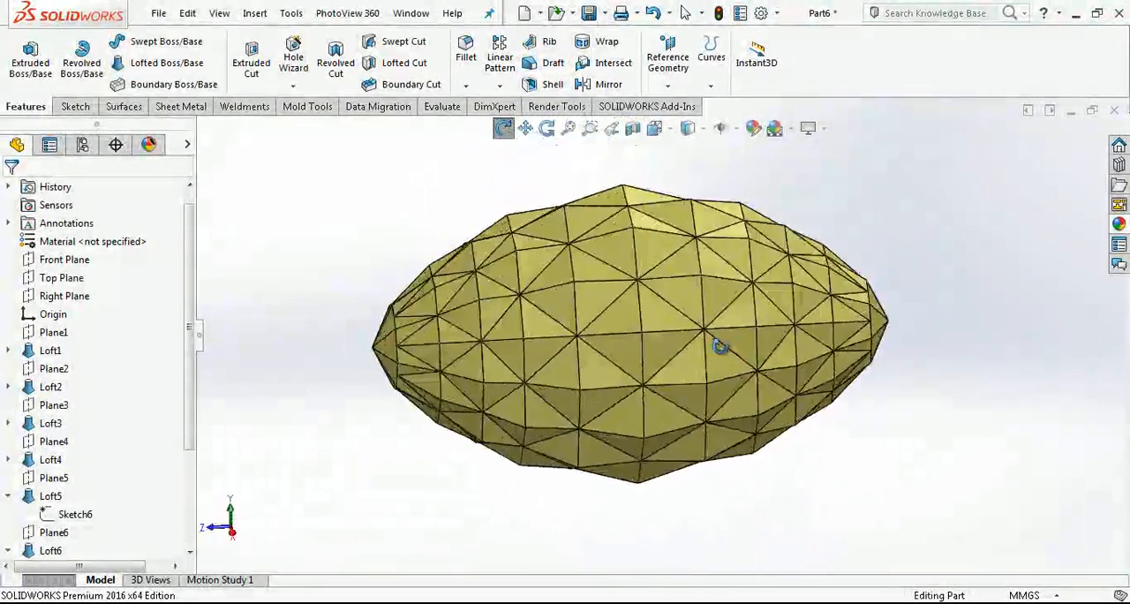
{"action": "left_click", "coordinate": [656, 127]}
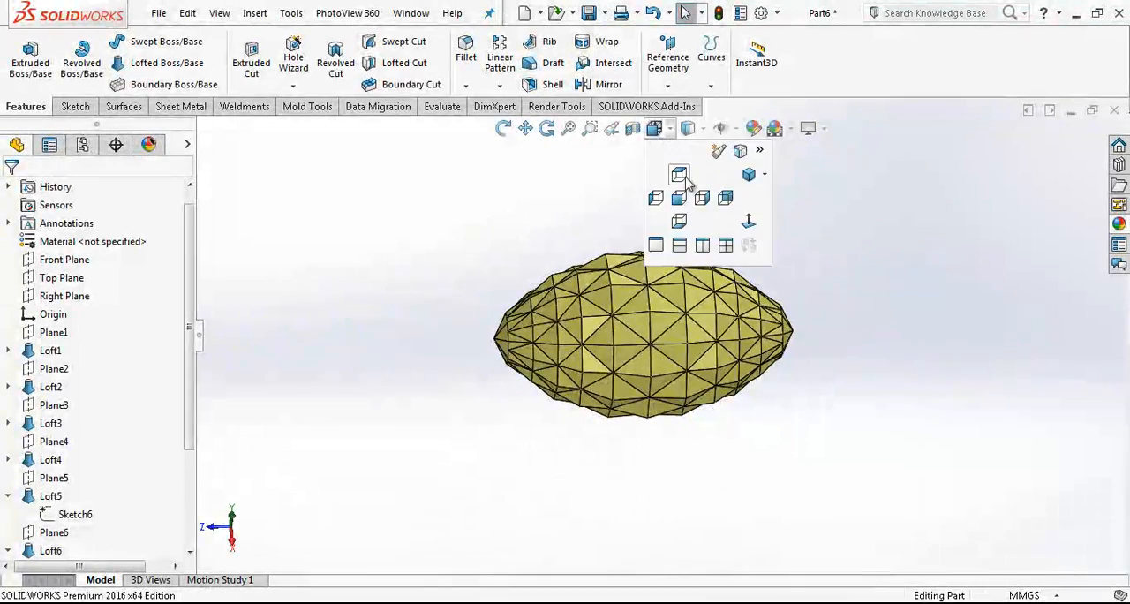
{"action": "left_click", "coordinate": [678, 175]}
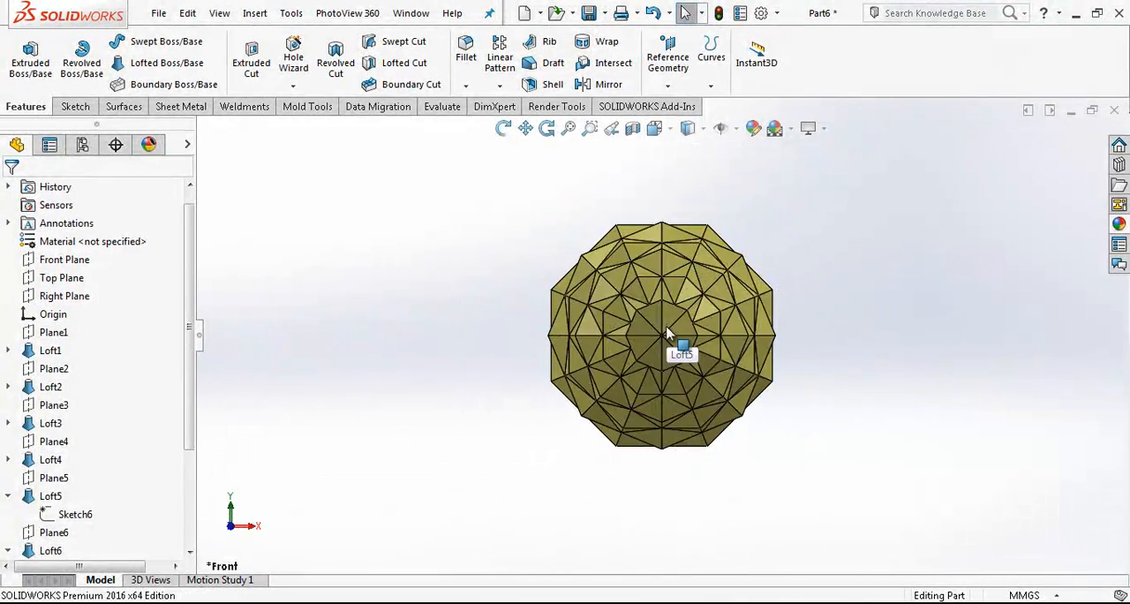
{"action": "left_click_drag", "start_coordinate": [668, 334], "coordinate": [795, 407]}
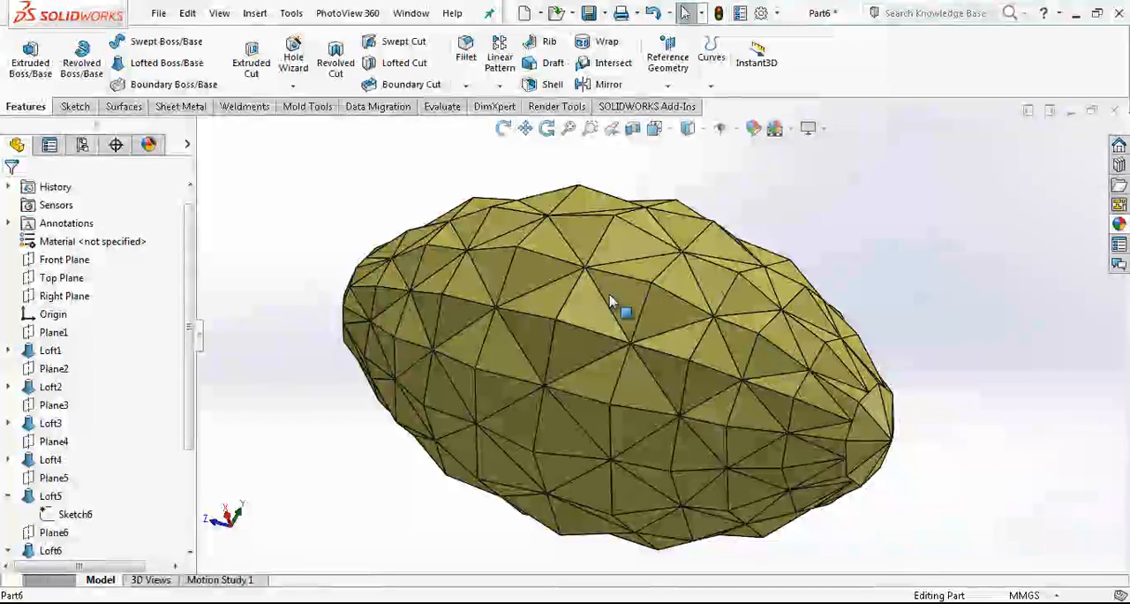
{"action": "left_click", "coordinate": [604, 304]}
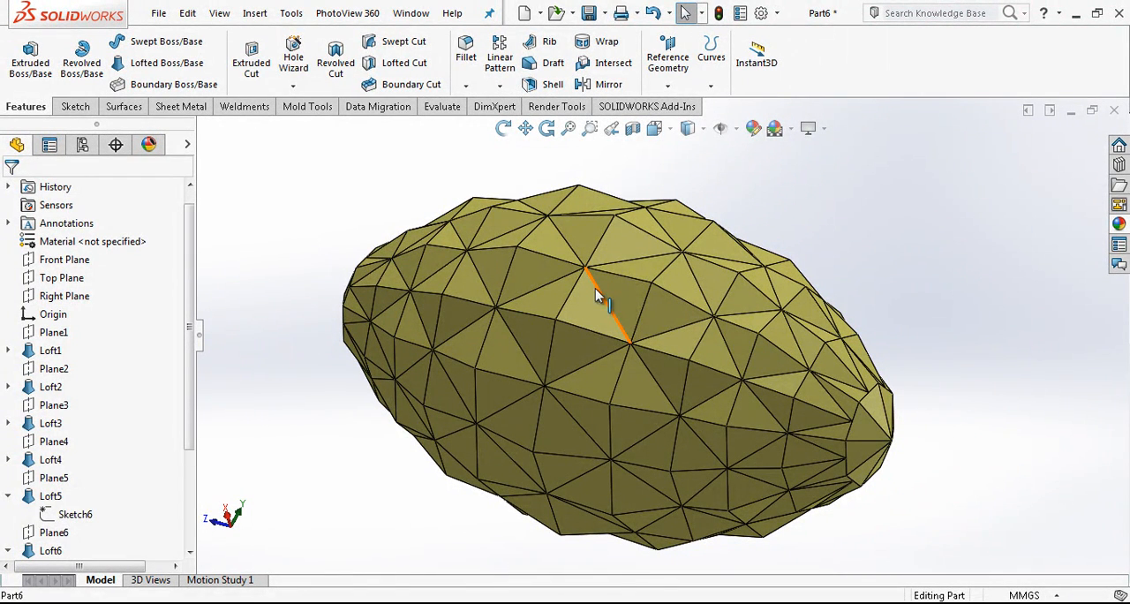
{"action": "left_click", "coordinate": [618, 301]}
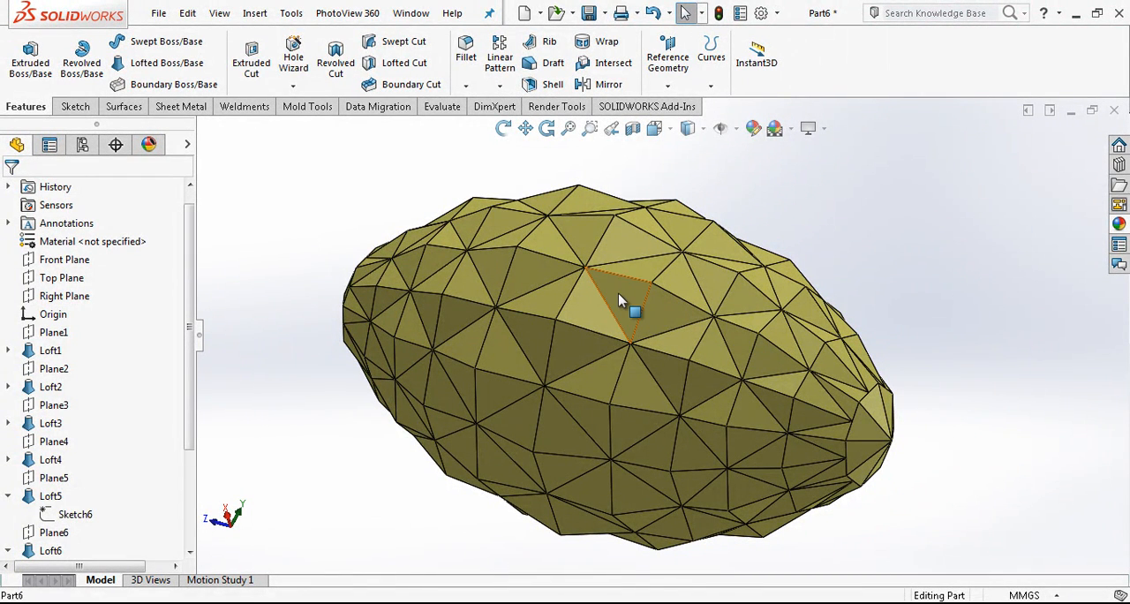